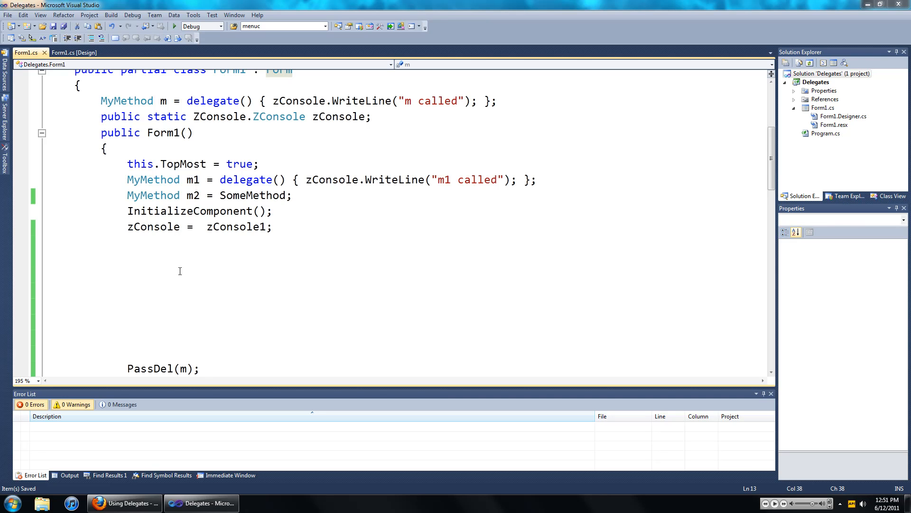
{"action": "mouse_move", "coordinate": [200, 273]}
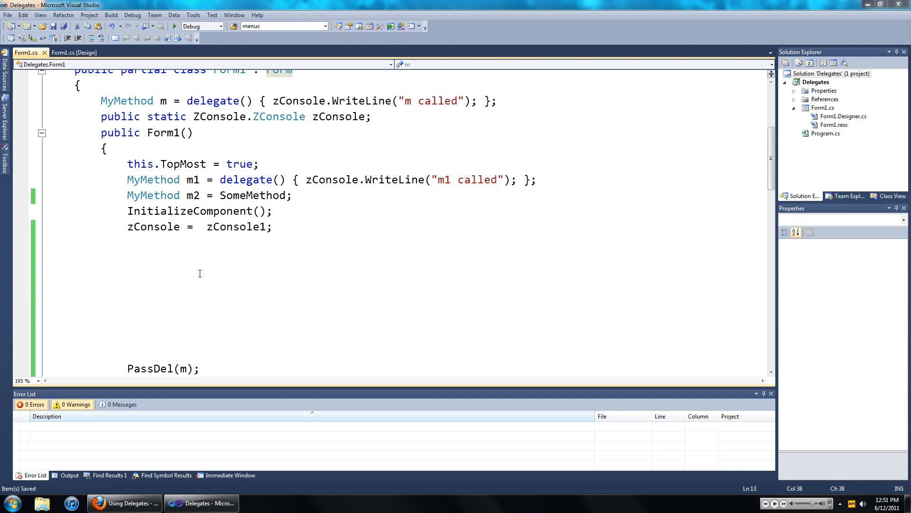
{"action": "mouse_move", "coordinate": [226, 239]}
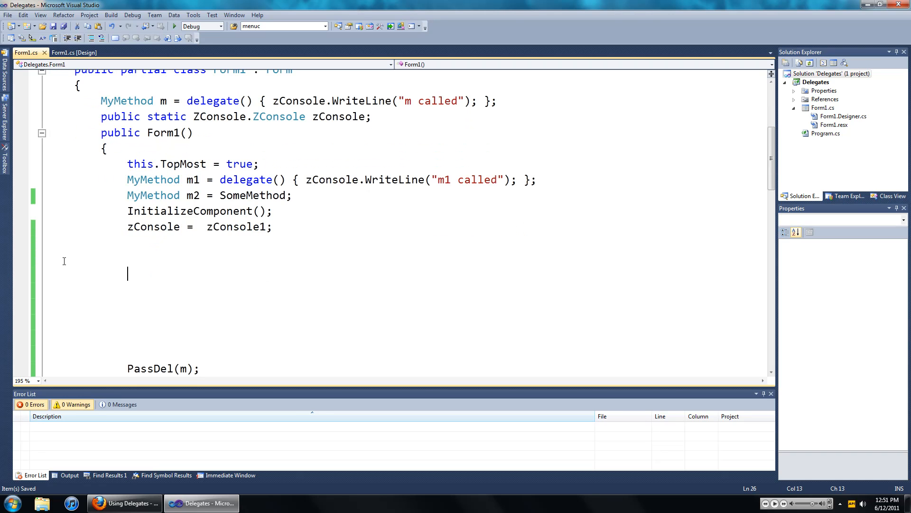
{"action": "mouse_move", "coordinate": [120, 296]}
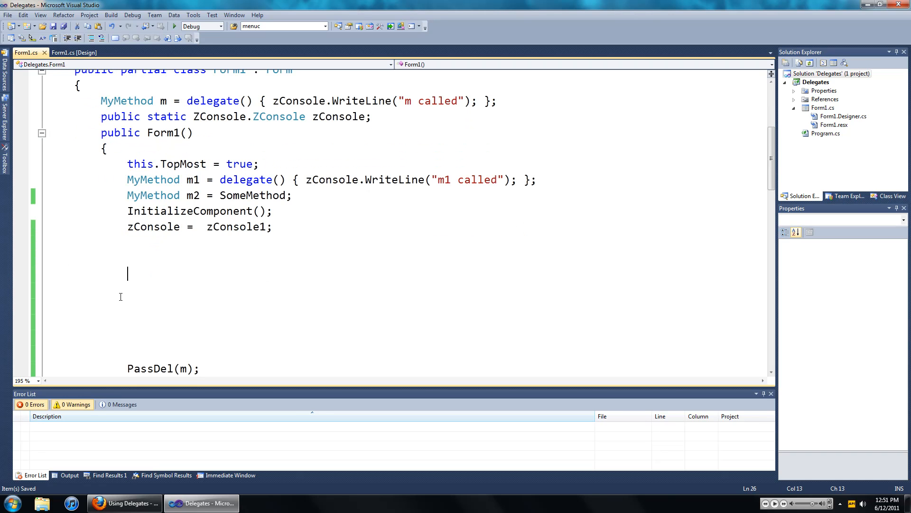
Add m += m1; m += m2; and m += SomeMethod; to the Form1 constructor.
{"action": "type", "text": "m"}
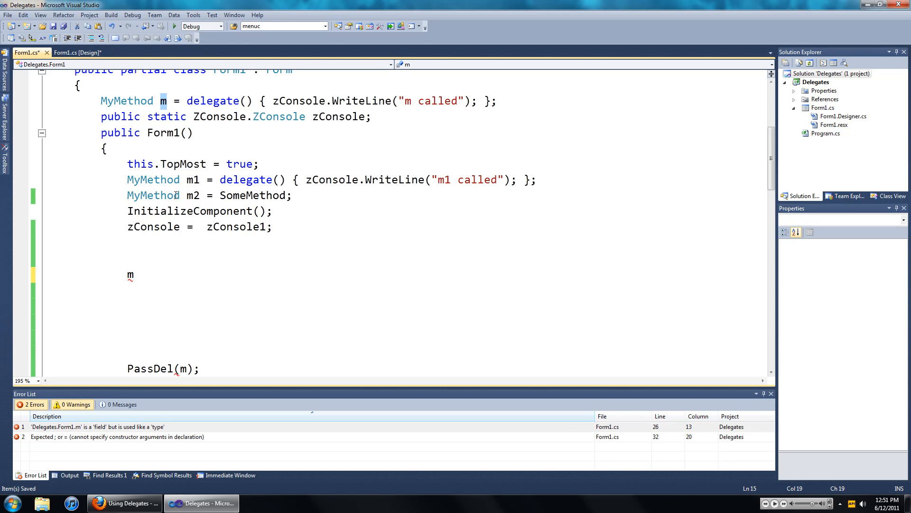
{"action": "type", "text": "+="}
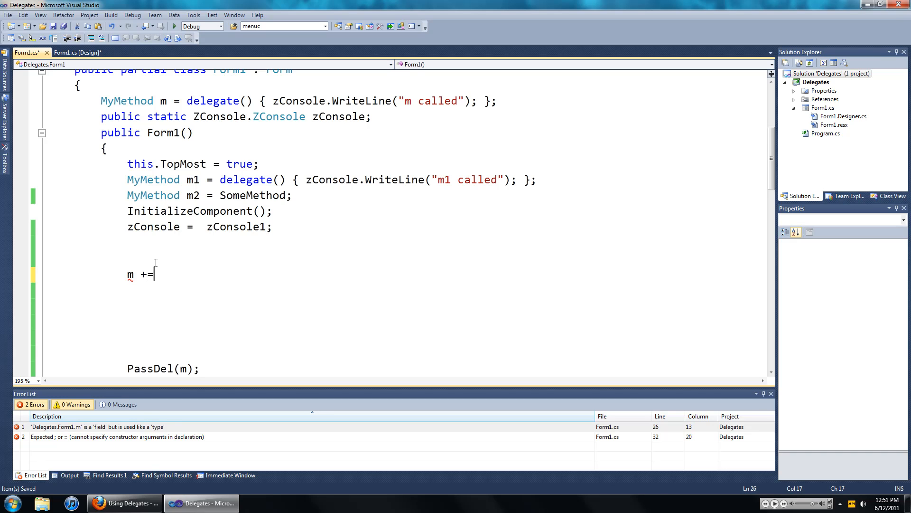
{"action": "type", "text": "m1;"}
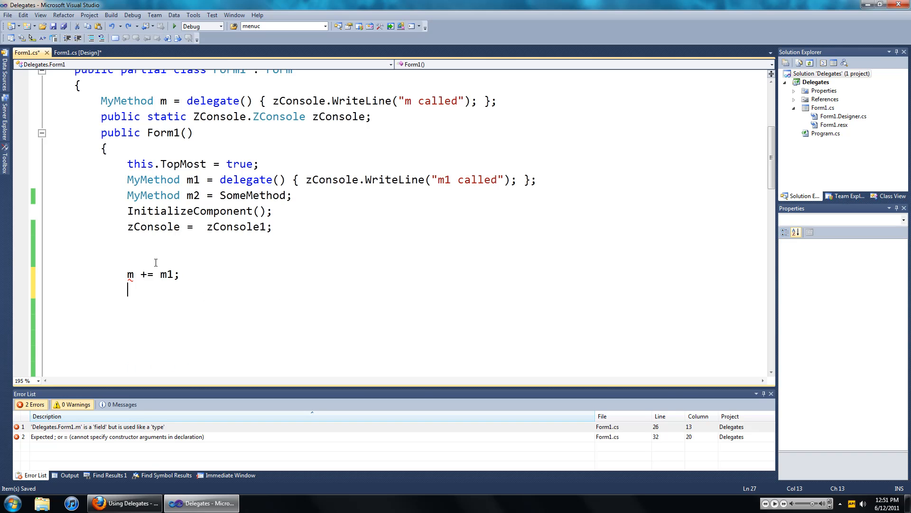
{"action": "type", "text": "m"}
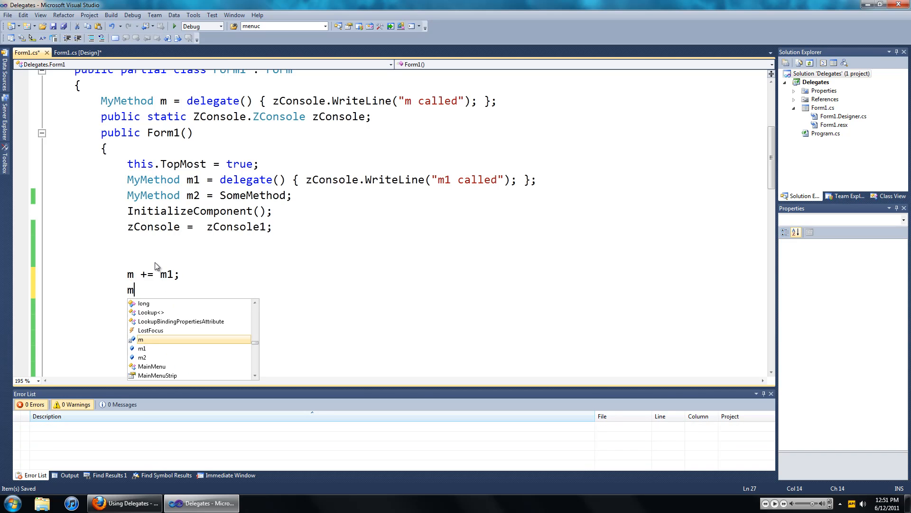
{"action": "type", "text": "+="}
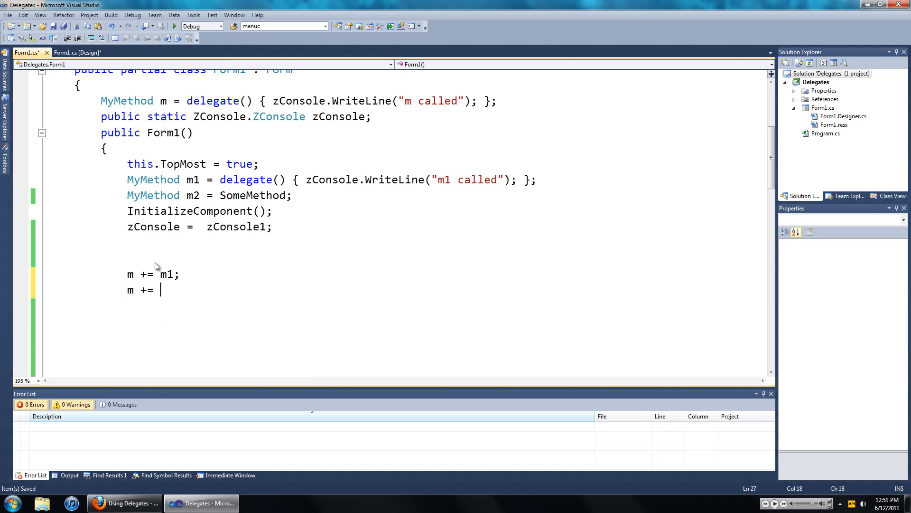
{"action": "type", "text": "m2;"}
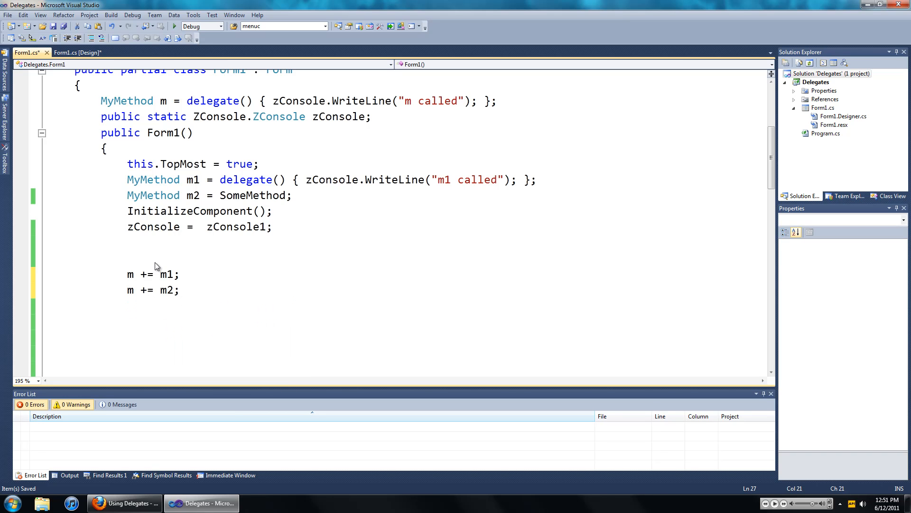
{"action": "mouse_move", "coordinate": [156, 252]}
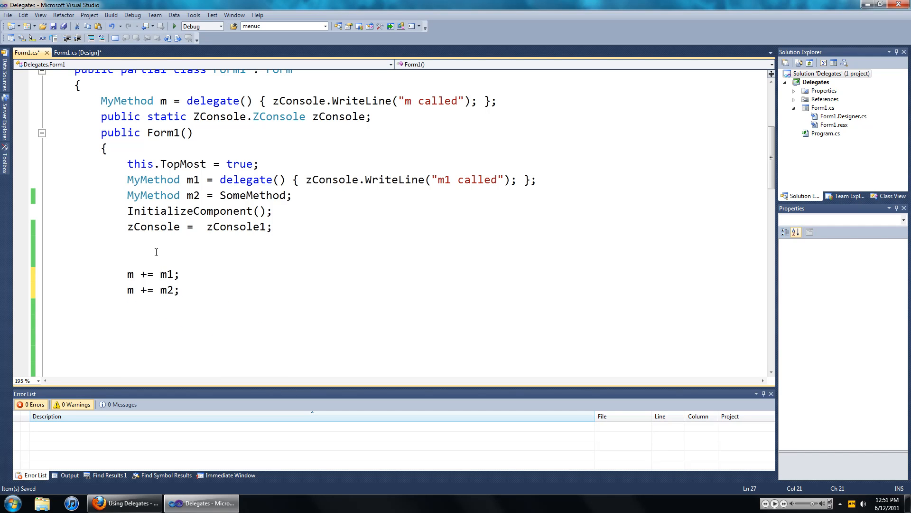
{"action": "type", "text": "m"}
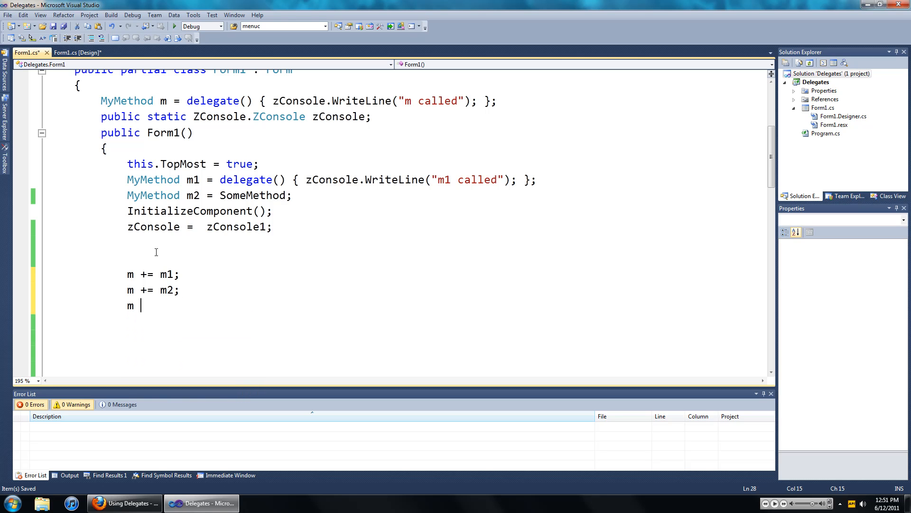
{"action": "type", "text": "+="}
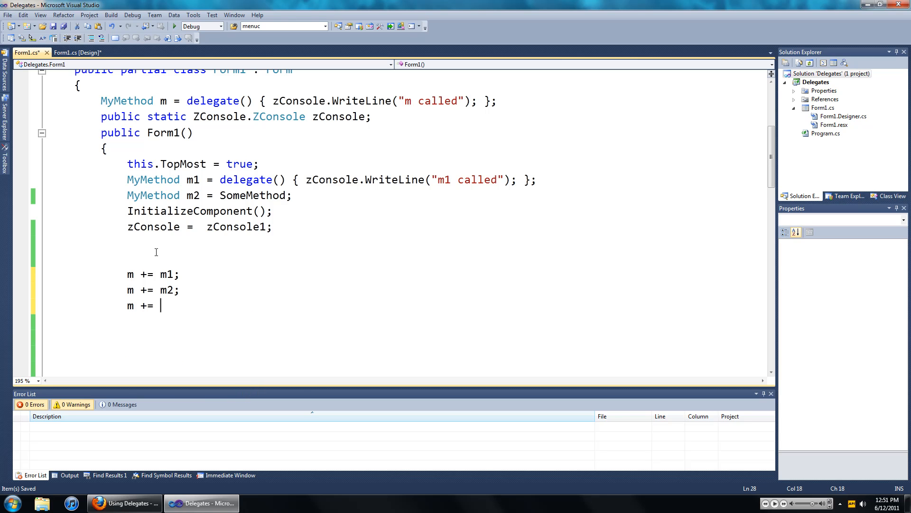
{"action": "type", "text": "SomeMethod;"}
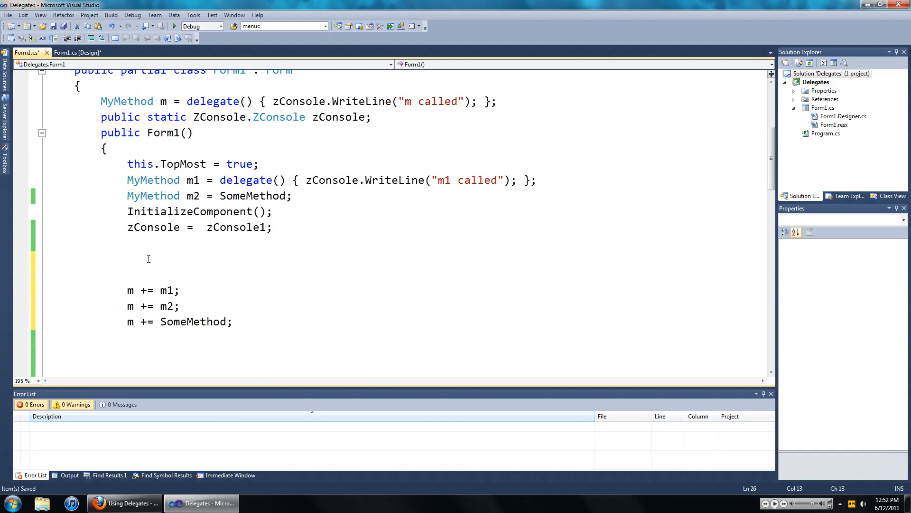
Insert m(); and zConsole.WriteLine("Befoure adding more methods"); above the delegate additions.
{"action": "type", "text": "m();"}
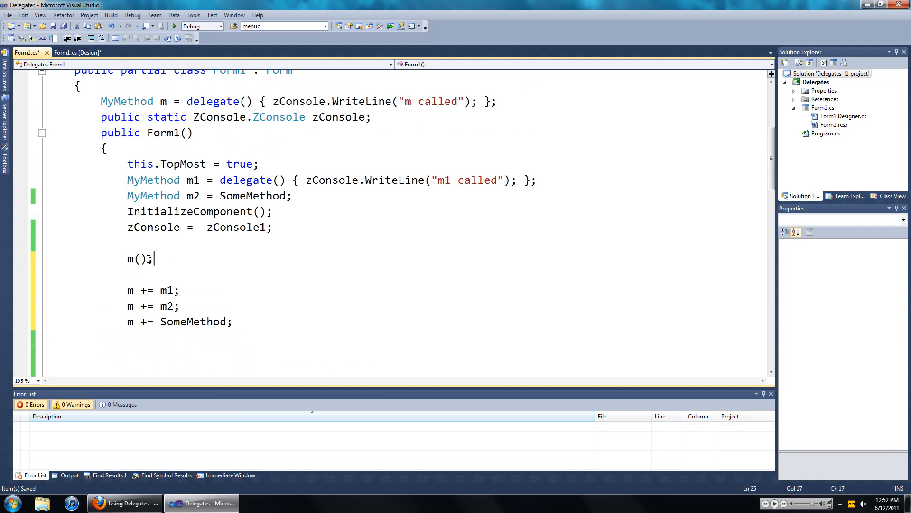
{"action": "type", "text": "z"}
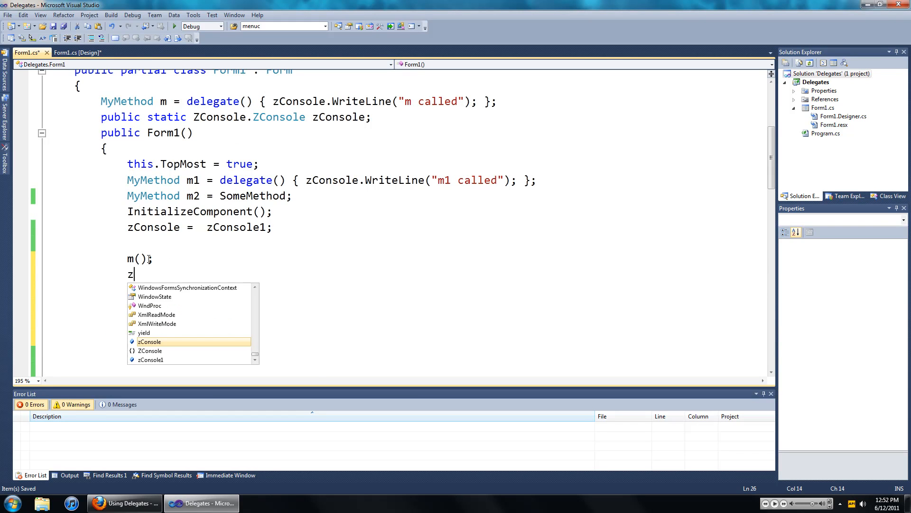
{"action": "type", "text": "Console."}
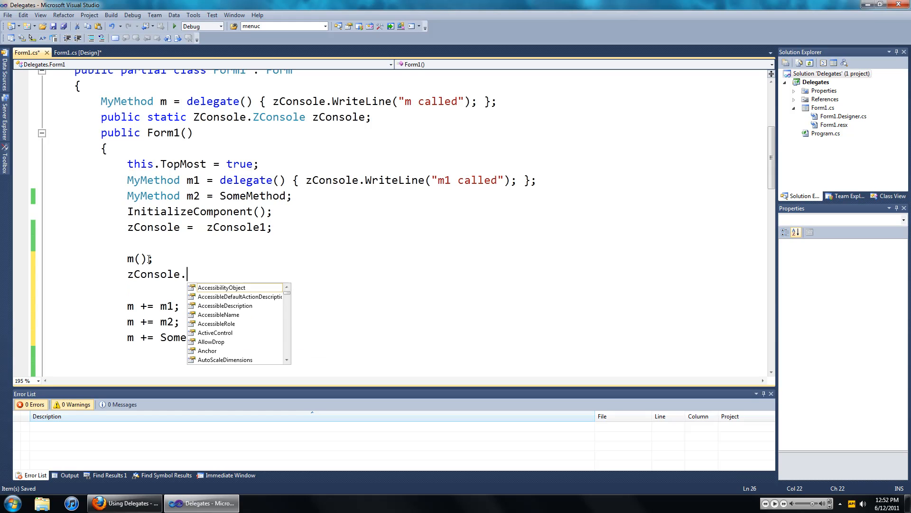
{"action": "type", "text": "writeLine("}
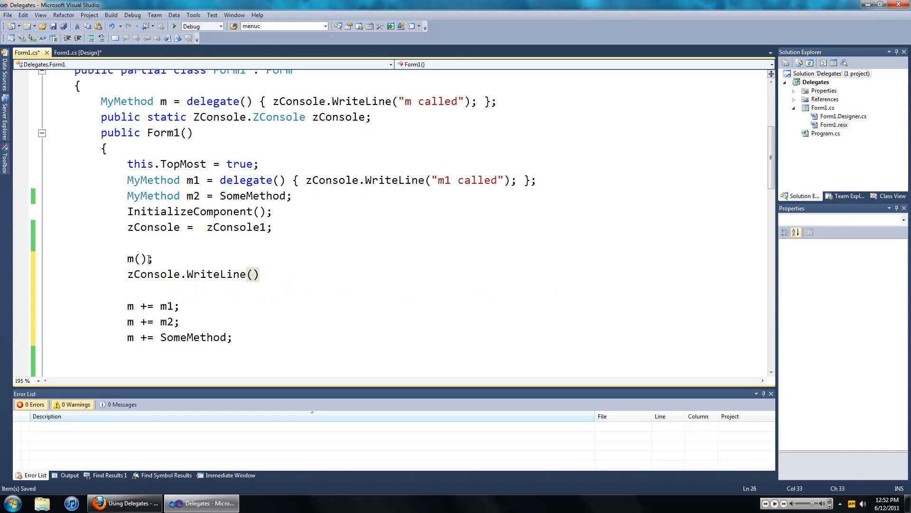
{"action": "type", "text": "\"\""}
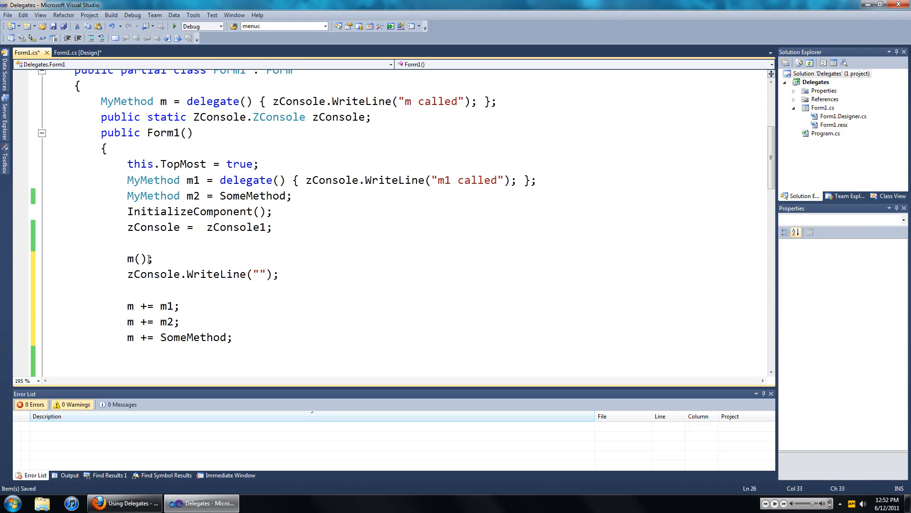
{"action": "type", "text": "Befoure adding de"}
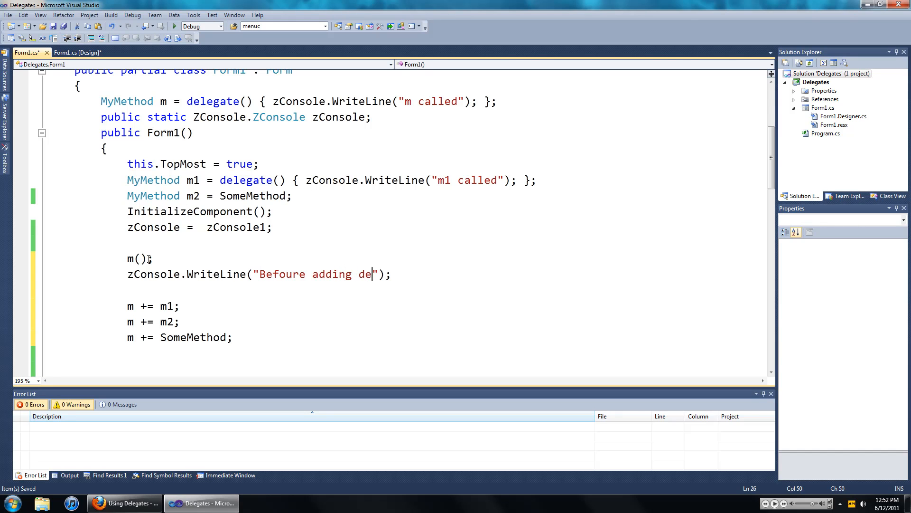
{"action": "type", "text": "more"}
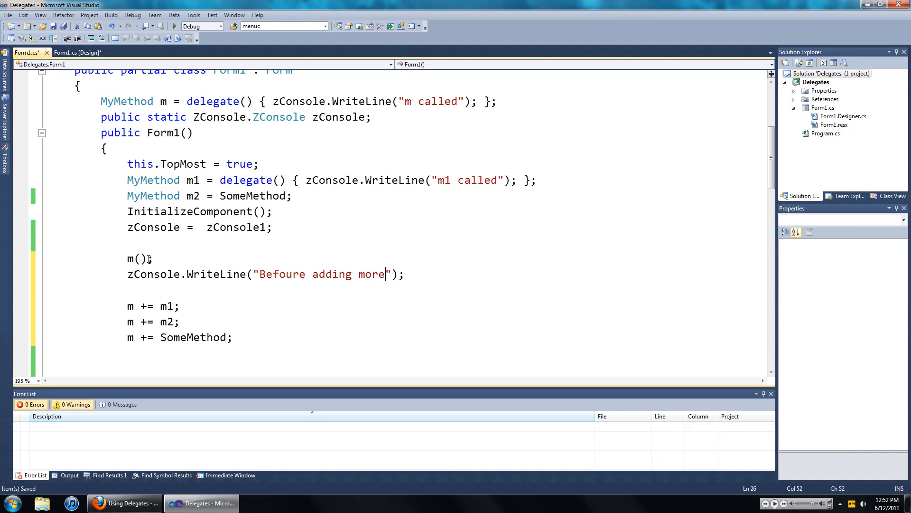
{"action": "type", "text": "methods"}
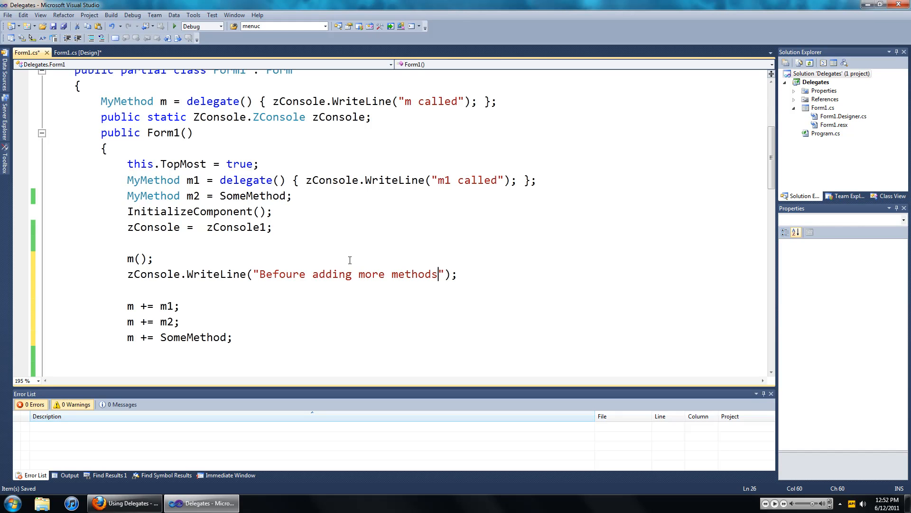
{"action": "mouse_move", "coordinate": [521, 255]}
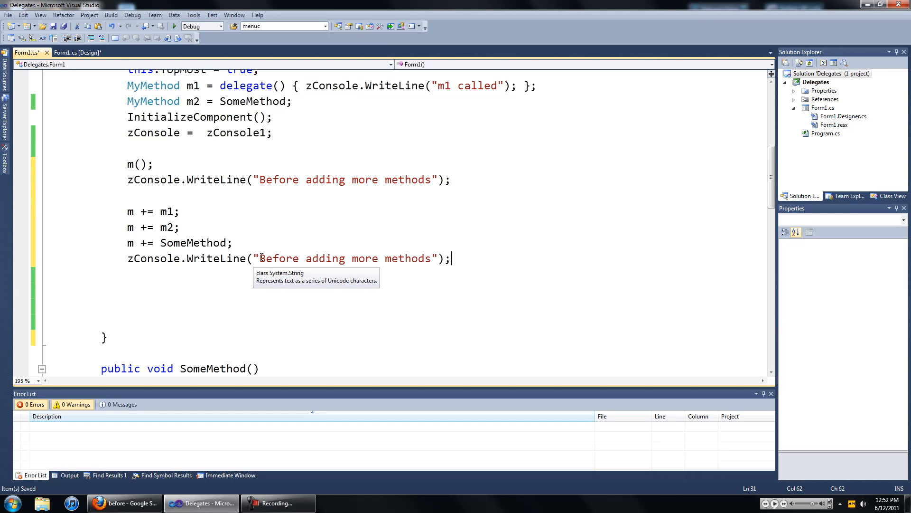
Change the second log message to 'After adding more methods'.
{"action": "double_click", "coordinate": [279, 258]}
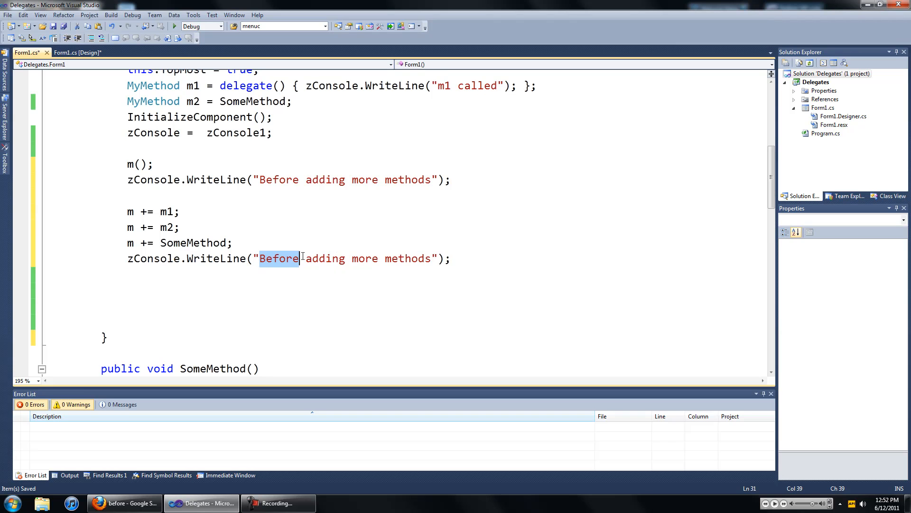
{"action": "type", "text": "After"}
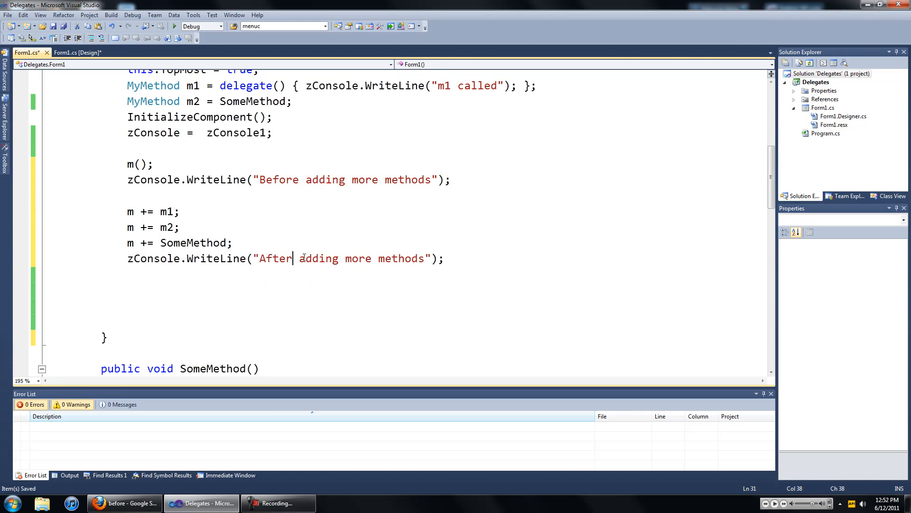
{"action": "scroll", "scroll_direction": "down", "scroll_amount": 3}
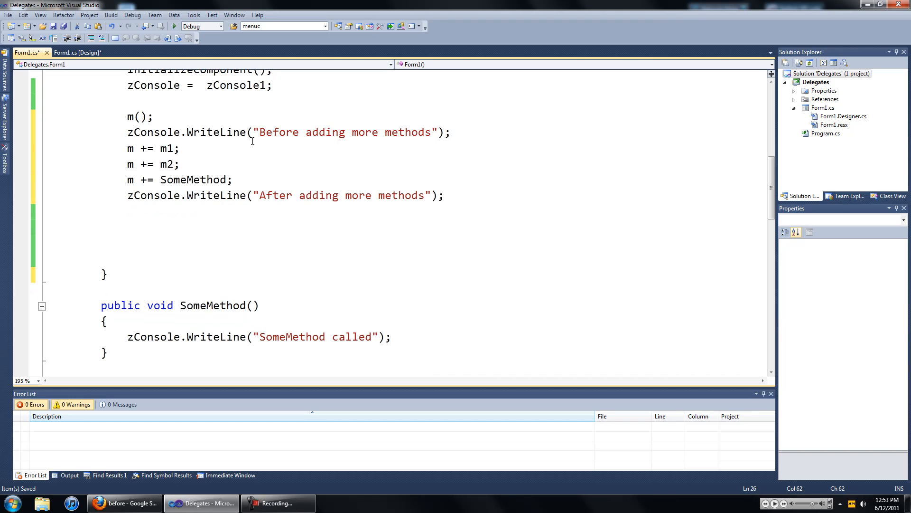
{"action": "mouse_move", "coordinate": [334, 91]}
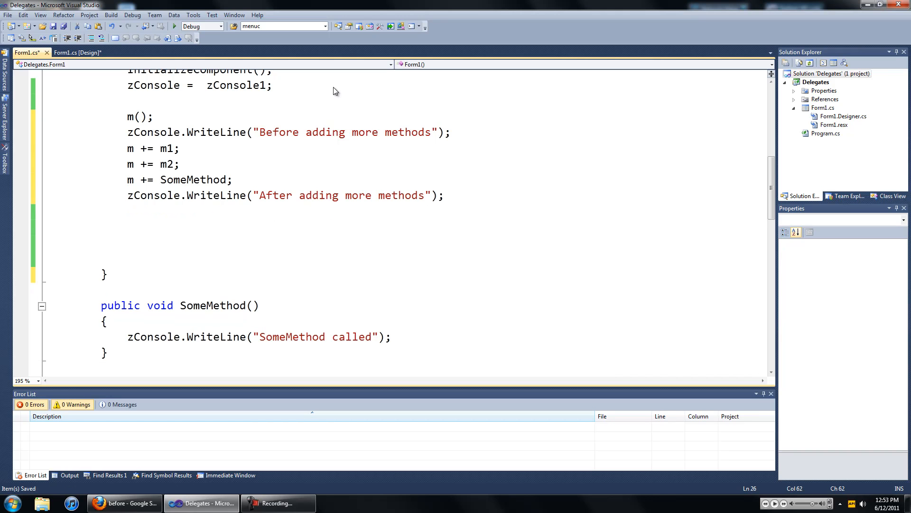
{"action": "mouse_move", "coordinate": [139, 123]}
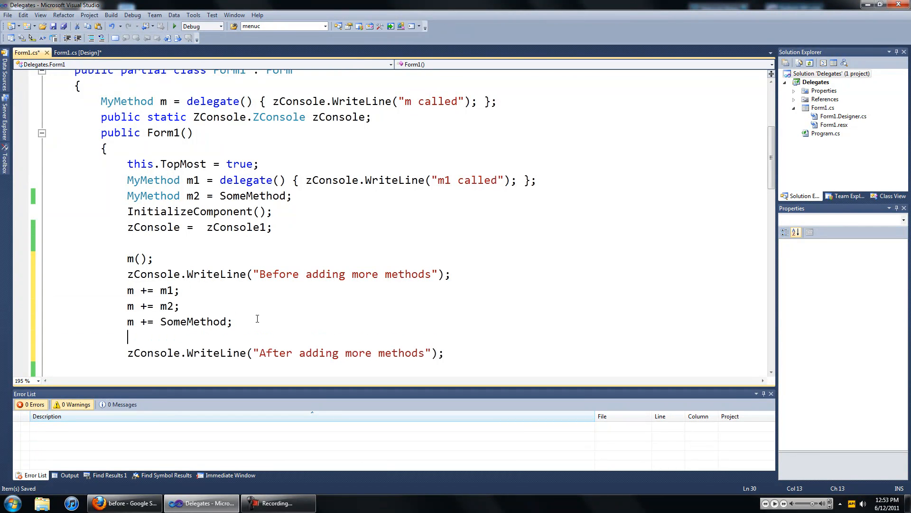
Insert an m() call just before the After log line.
{"action": "type", "text": "m()"}
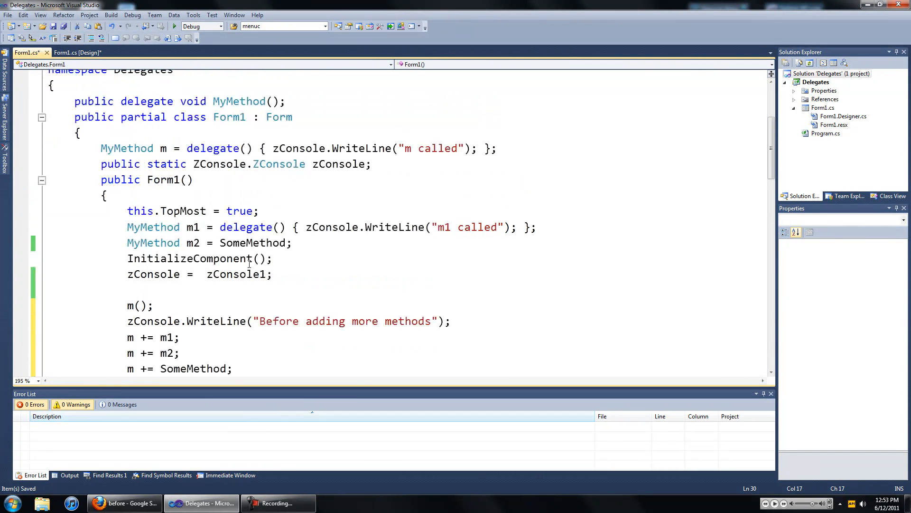
{"action": "double_click", "coordinate": [476, 227]}
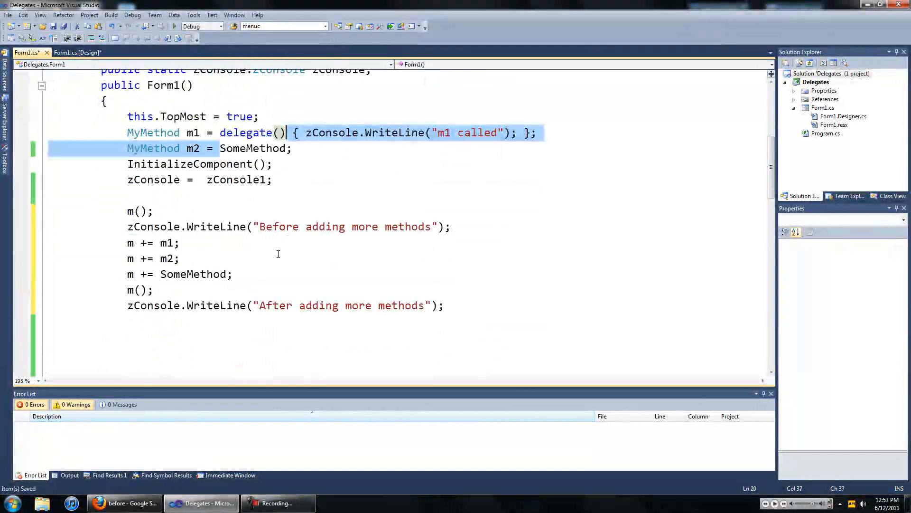
{"action": "scroll", "scroll_direction": "down", "scroll_amount": 3}
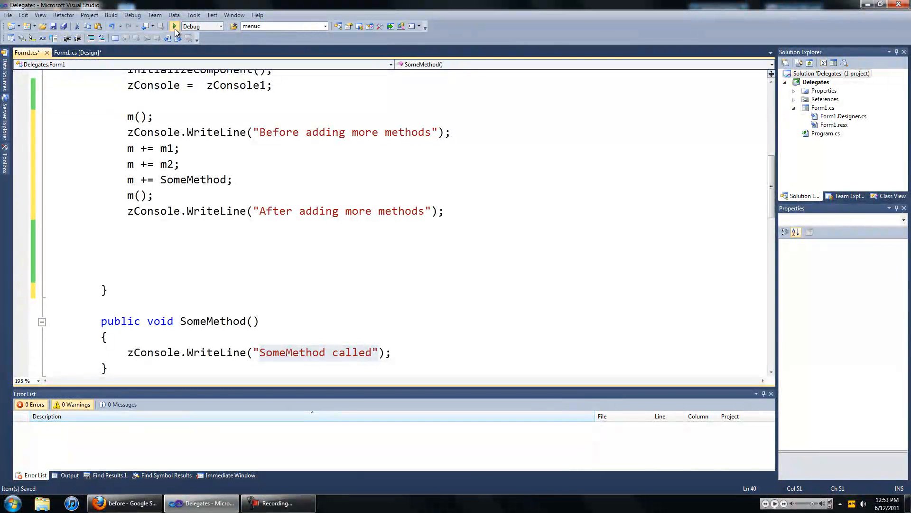
Run the form to view the delegate output, then close it.
{"action": "left_click", "coordinate": [140, 195]}
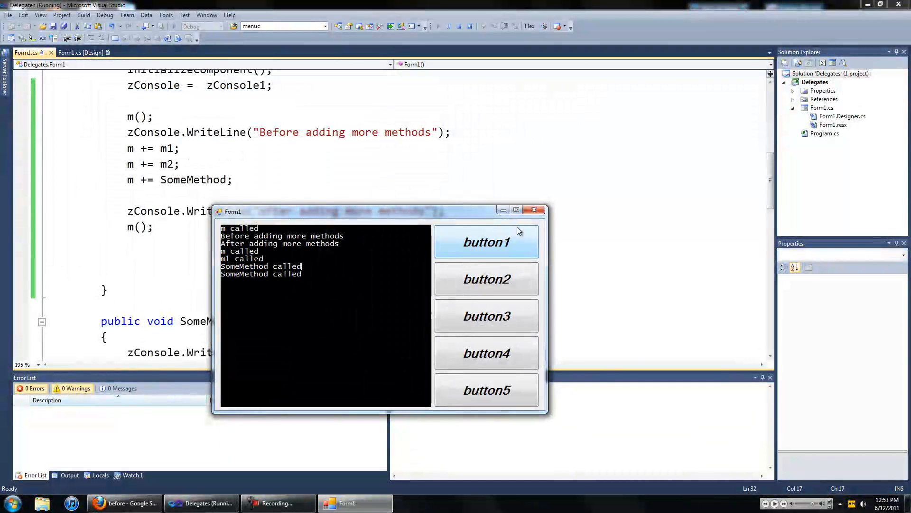
{"action": "left_click", "coordinate": [533, 209]}
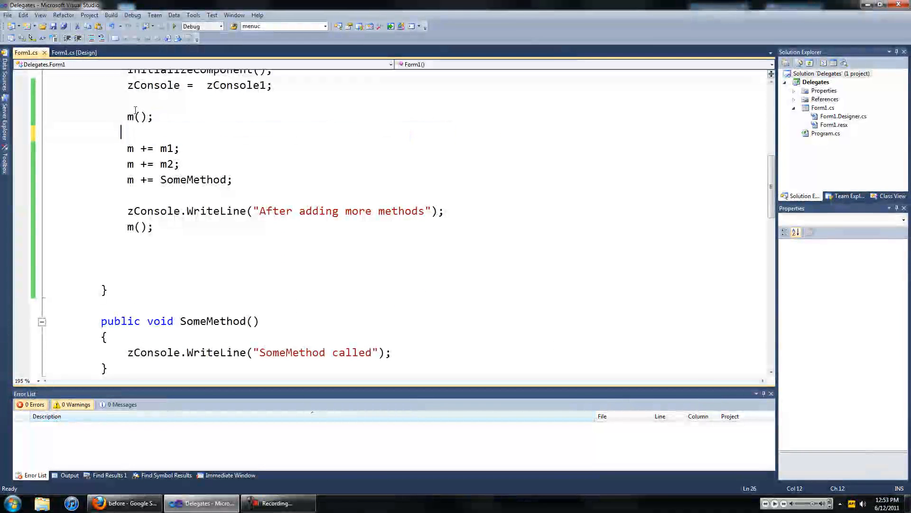
Add zConsole.WriteLine("Before adding more methods"); directly above the first m() call.
{"action": "type", "text": "zConsole.WriteLine(\"Before adding more methods\");"}
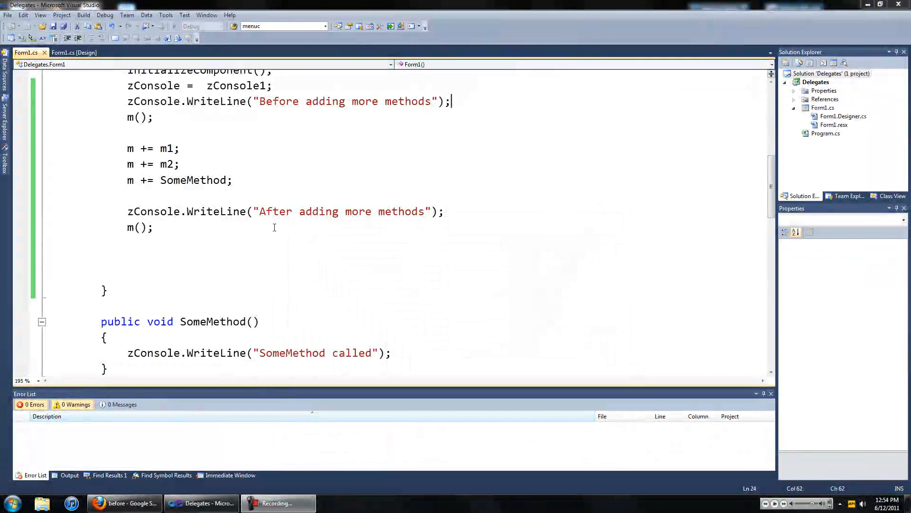
Copy the After log line below the second m() call, changing it to 'After removing m1 + m2'.
{"action": "triple_click", "coordinate": [285, 211]}
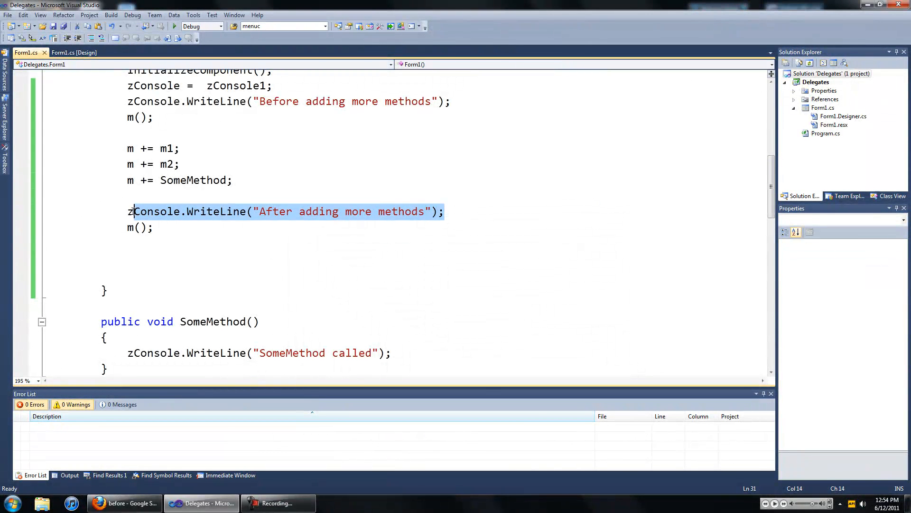
{"action": "left_click", "coordinate": [127, 257]}
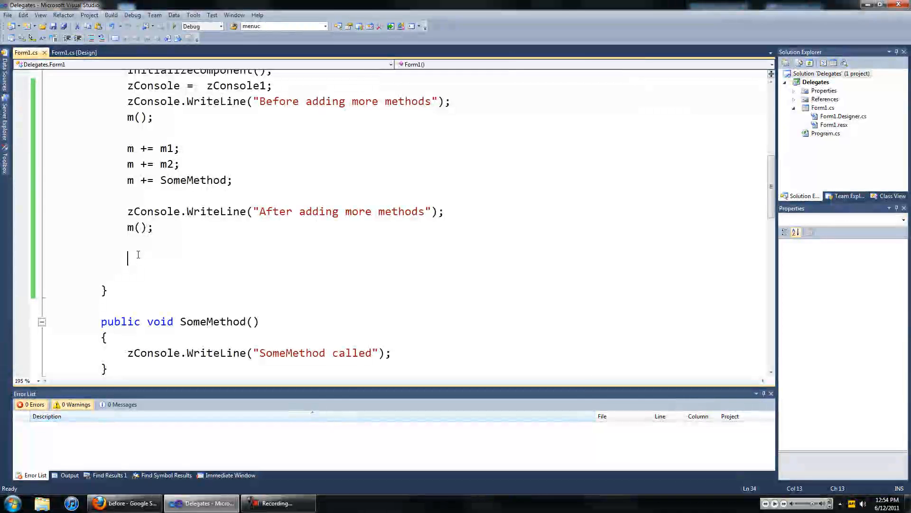
{"action": "type", "text": "zConsole.WriteLine(\"After adding more methods\");"}
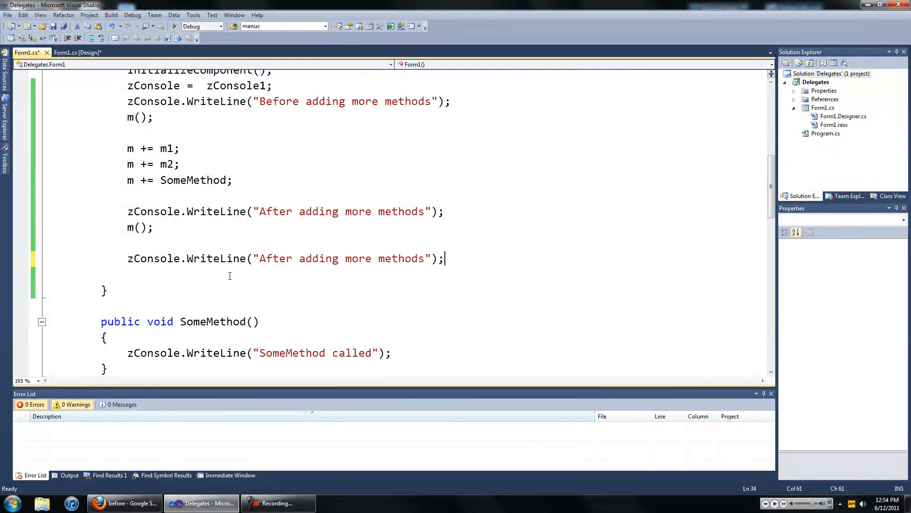
{"action": "double_click", "coordinate": [319, 259]}
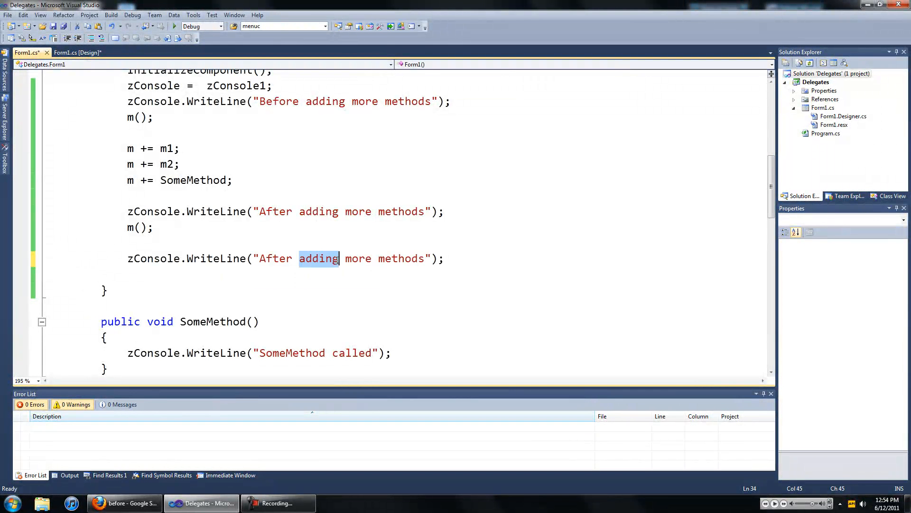
{"action": "type", "text": "removin"}
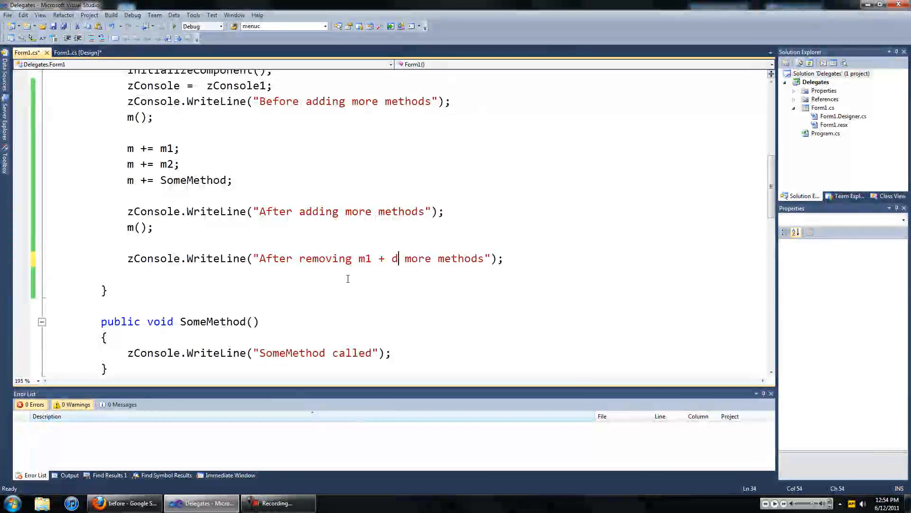
{"action": "type", "text": "2"}
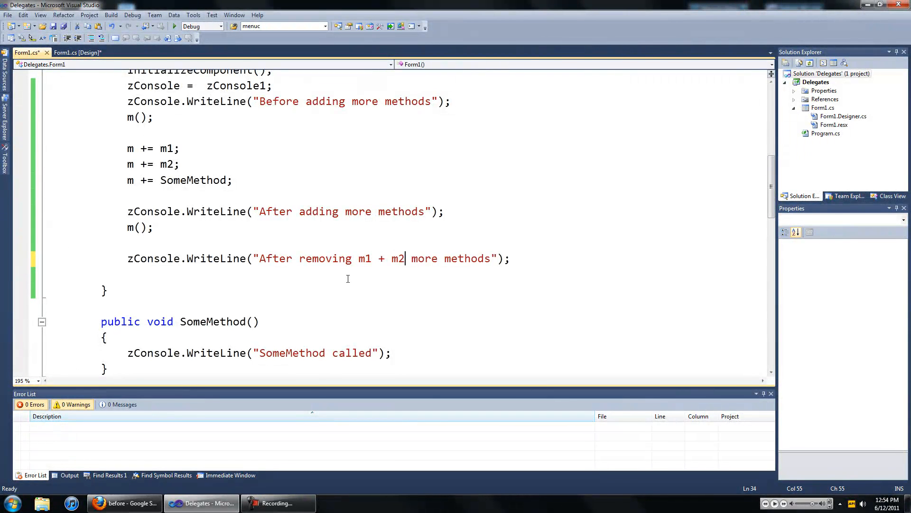
Remove m1 and m2 from m with -= and call m again.
{"action": "scroll", "scroll_direction": "down", "scroll_amount": 3}
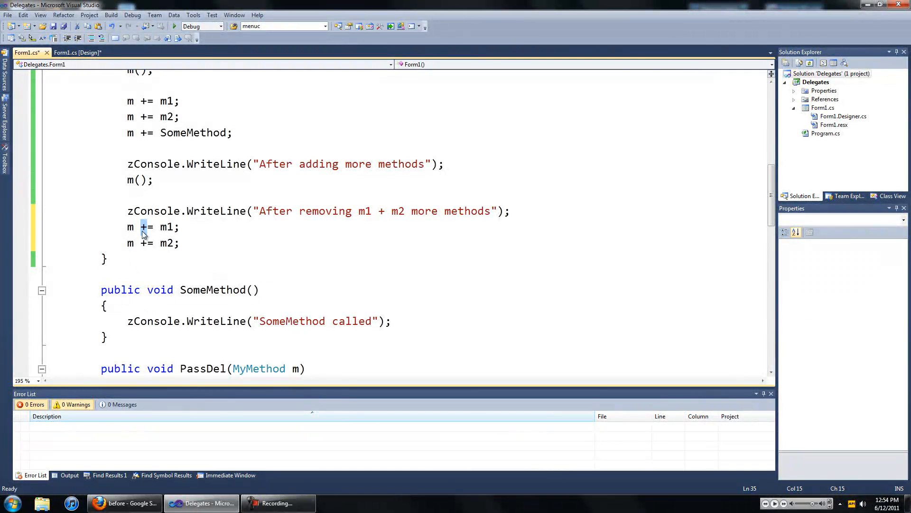
{"action": "type", "text": "-"}
{"action": "left_click", "coordinate": [154, 242]}
{"action": "type", "text": "-"}
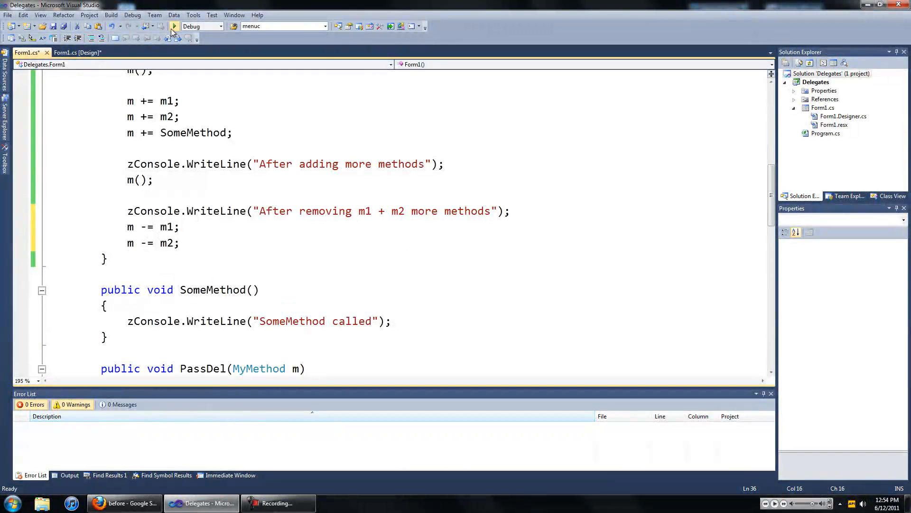
{"action": "left_click", "coordinate": [174, 26]}
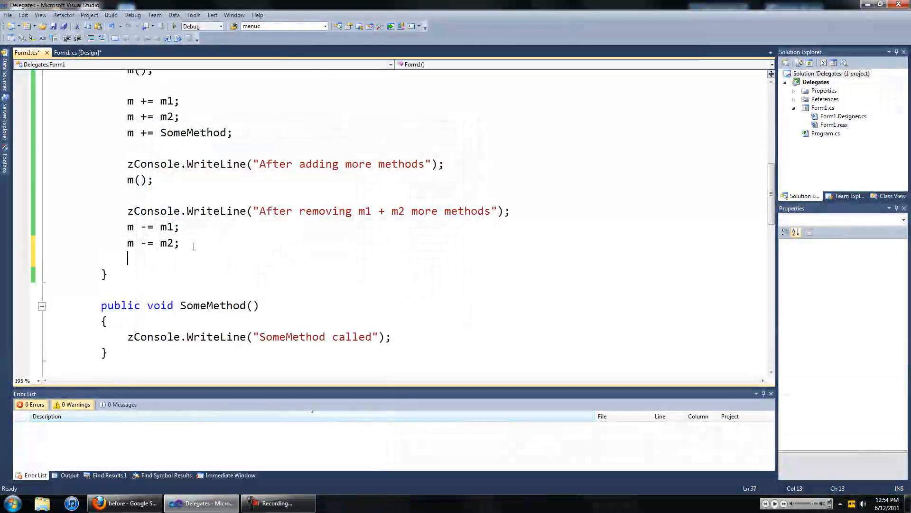
{"action": "type", "text": "m"}
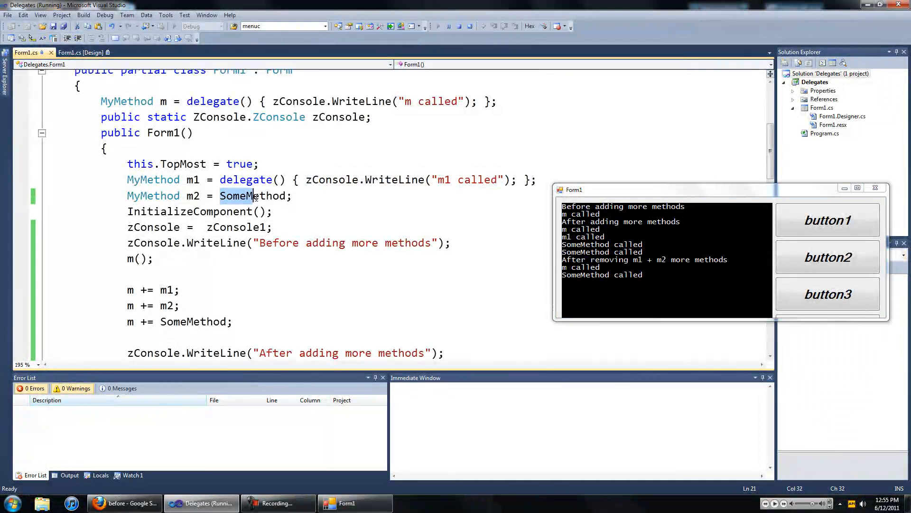
Check the post-removal output, highlighting SomeMethod in code, then close Form1.
{"action": "scroll", "scroll_direction": "down", "scroll_amount": 3}
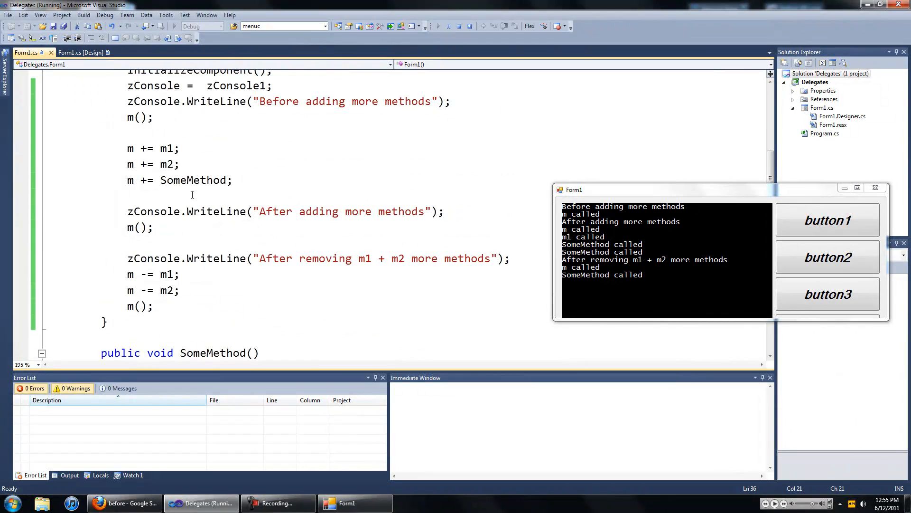
{"action": "double_click", "coordinate": [196, 179]}
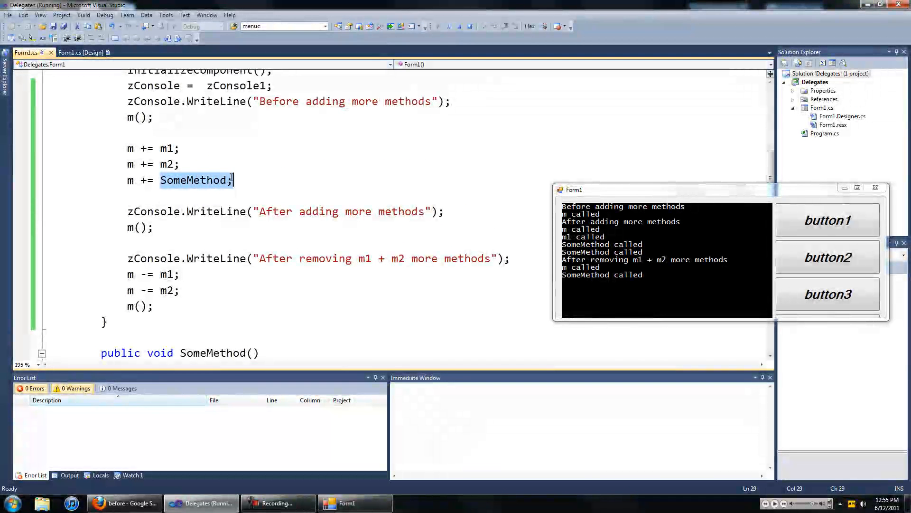
{"action": "left_click", "coordinate": [655, 274]}
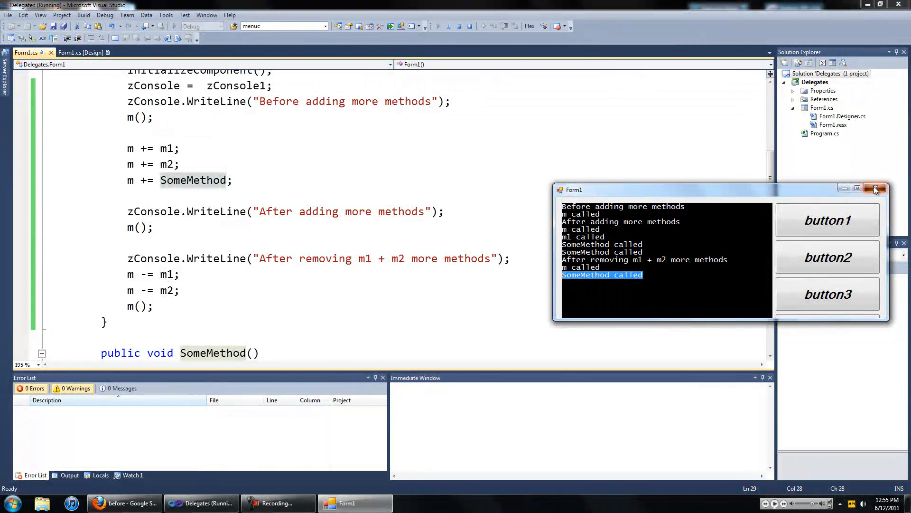
{"action": "left_click", "coordinate": [878, 189]}
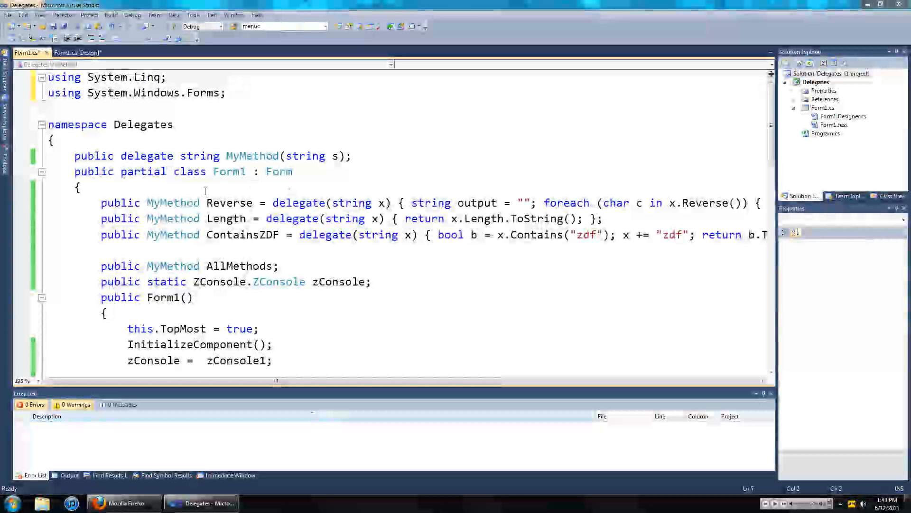
{"action": "mouse_move", "coordinate": [199, 156]}
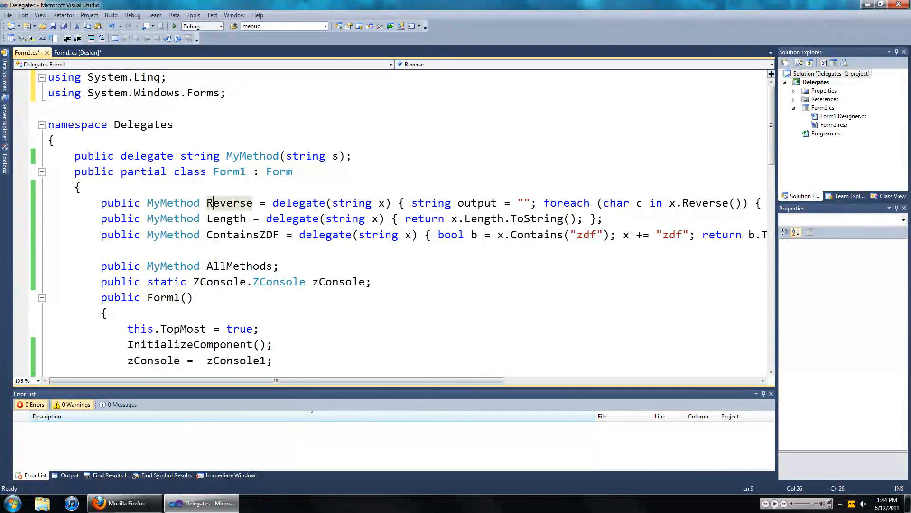
{"action": "mouse_move", "coordinate": [199, 155]}
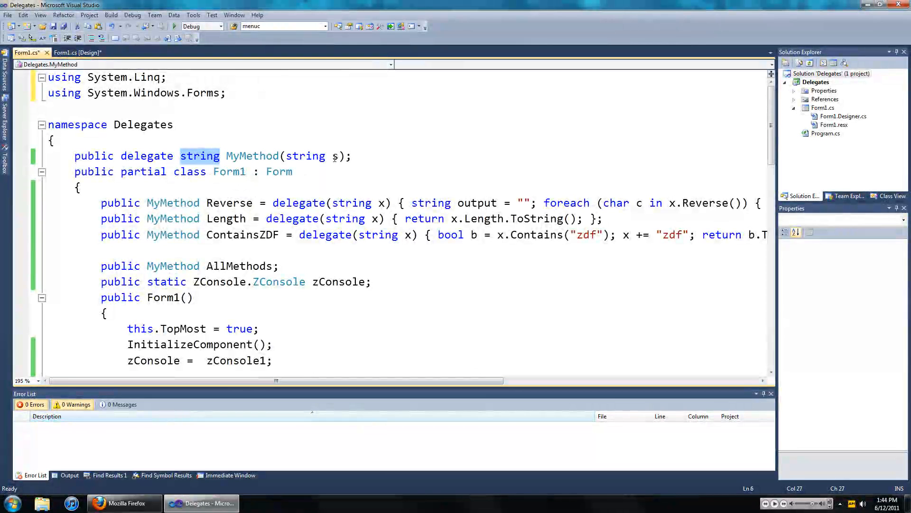
Review the string delegate code, highlighting the Reverse and Length delegates added to AllMethods.
{"action": "type", "text": "s"}
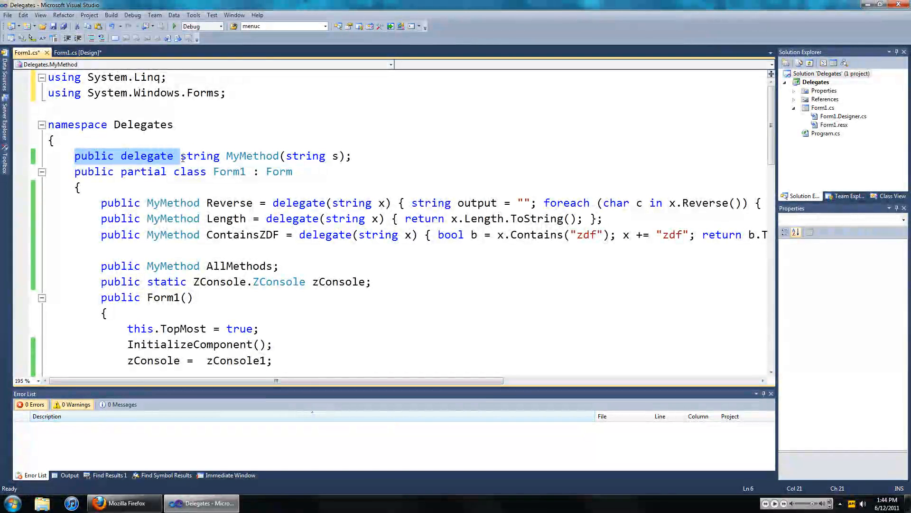
{"action": "type", "text": "st"}
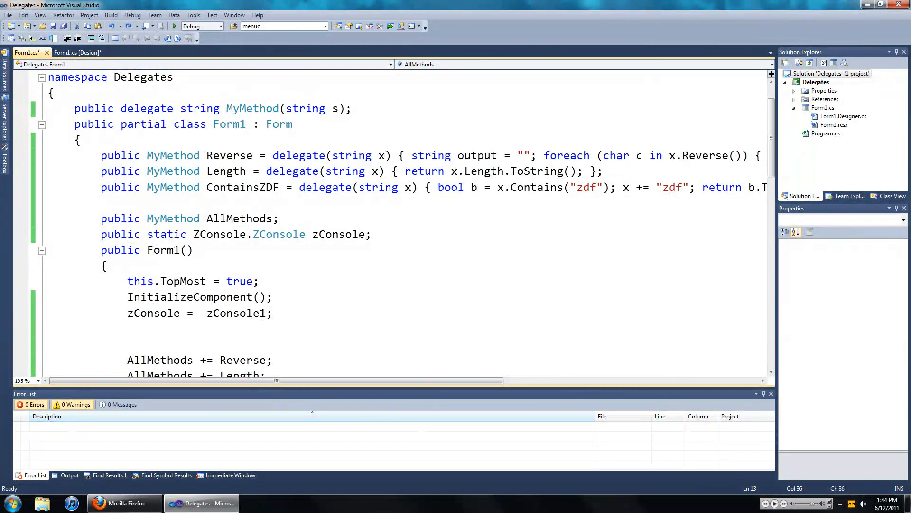
{"action": "double_click", "coordinate": [229, 155]}
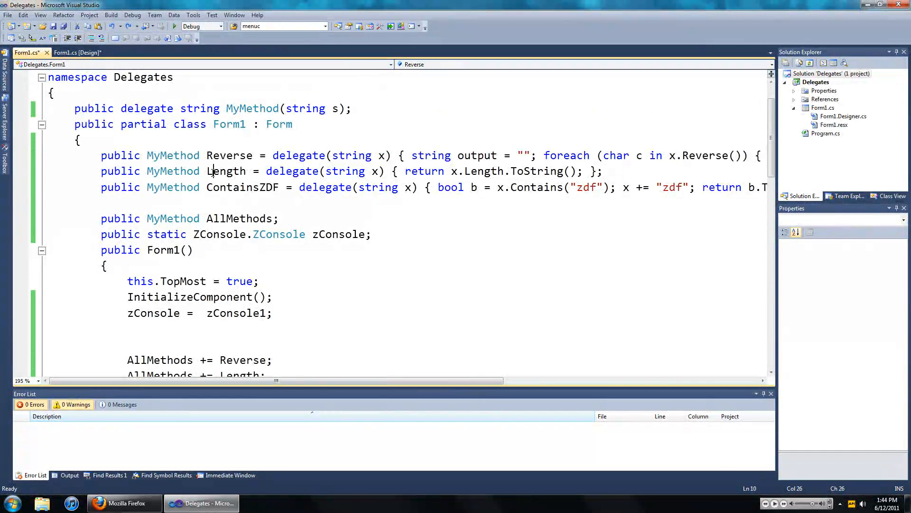
{"action": "double_click", "coordinate": [225, 171]}
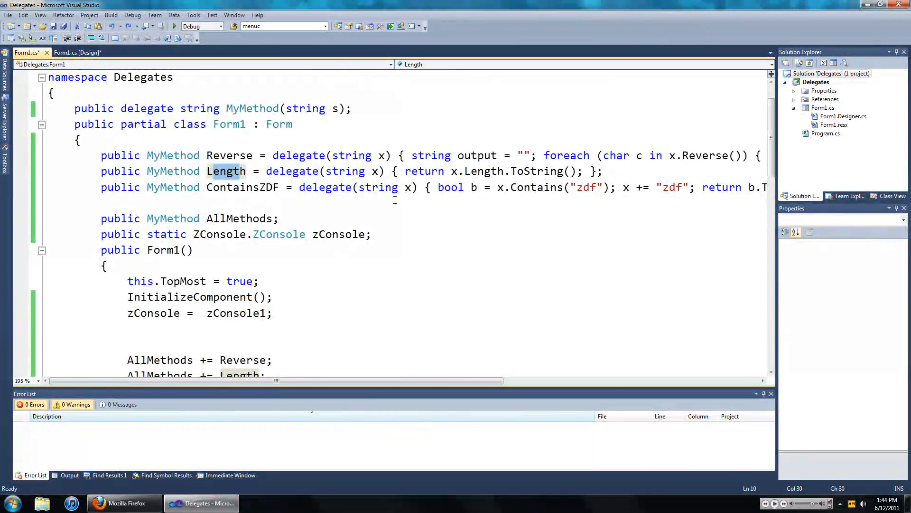
{"action": "mouse_move", "coordinate": [481, 197]}
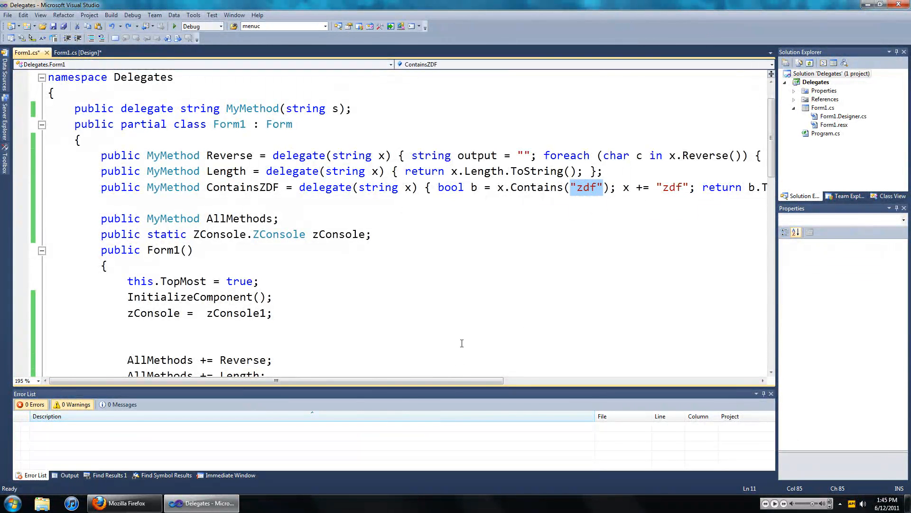
{"action": "scroll", "scroll_direction": "right", "scroll_amount": 3}
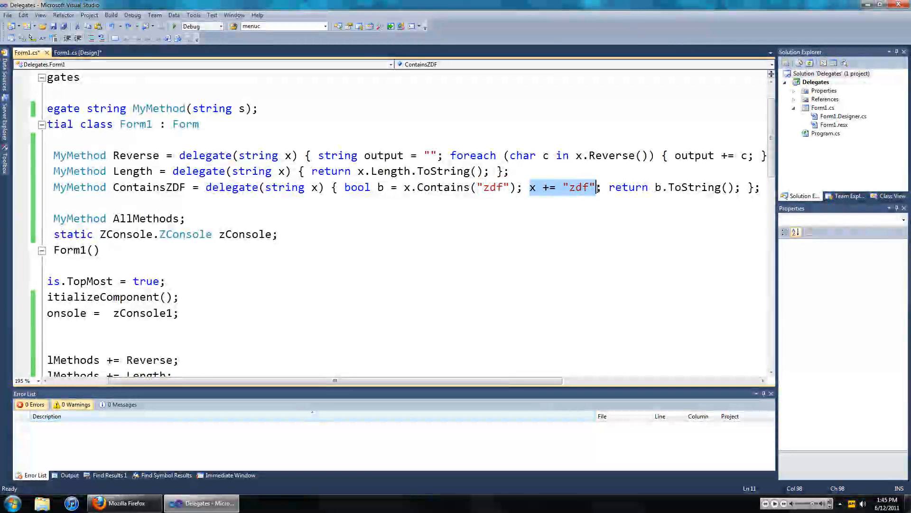
{"action": "mouse_move", "coordinate": [580, 355]}
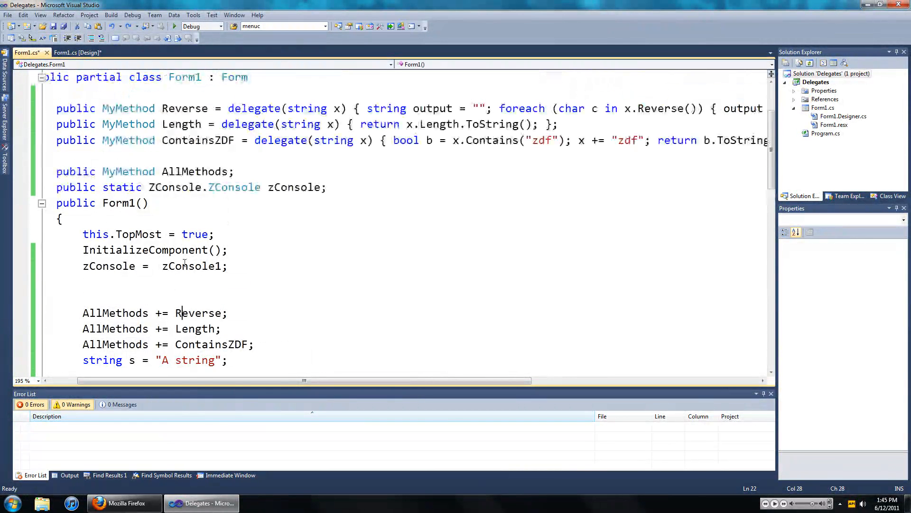
{"action": "left_click", "coordinate": [184, 124]}
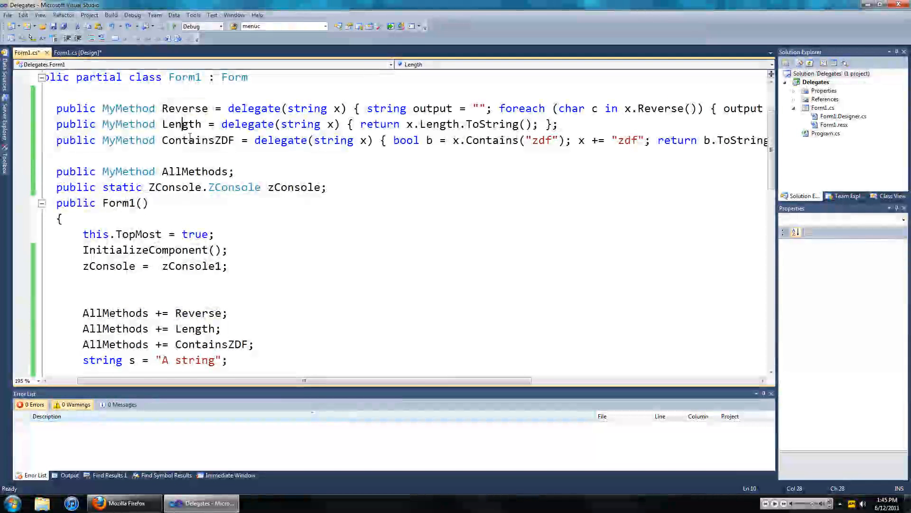
{"action": "scroll", "scroll_direction": "down", "scroll_amount": 3}
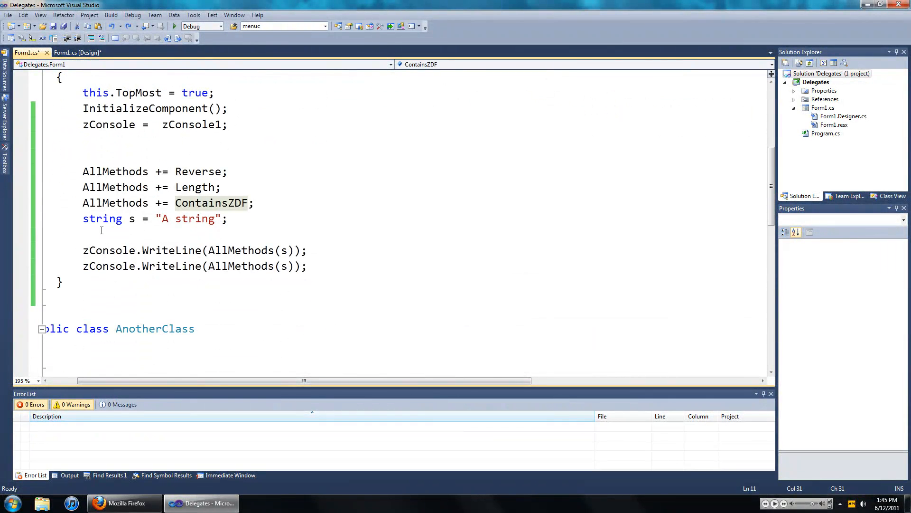
{"action": "mouse_move", "coordinate": [102, 219]}
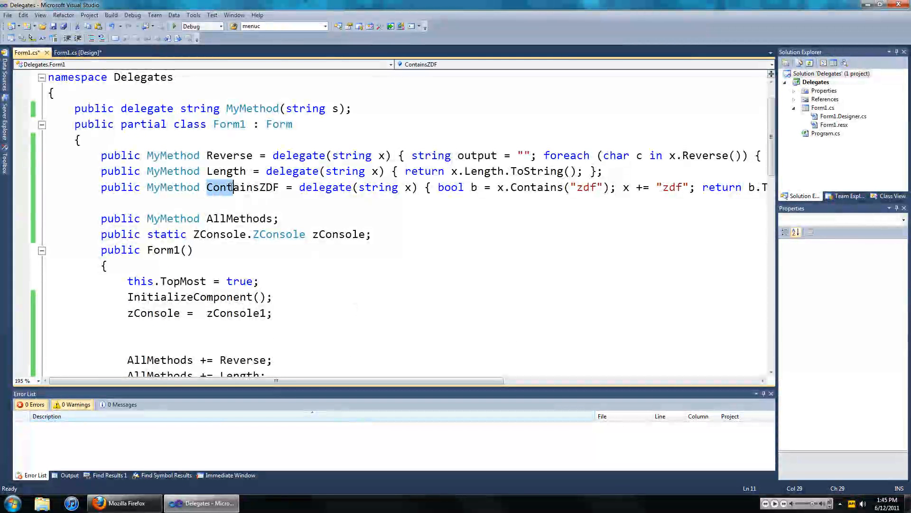
{"action": "double_click", "coordinate": [241, 187]}
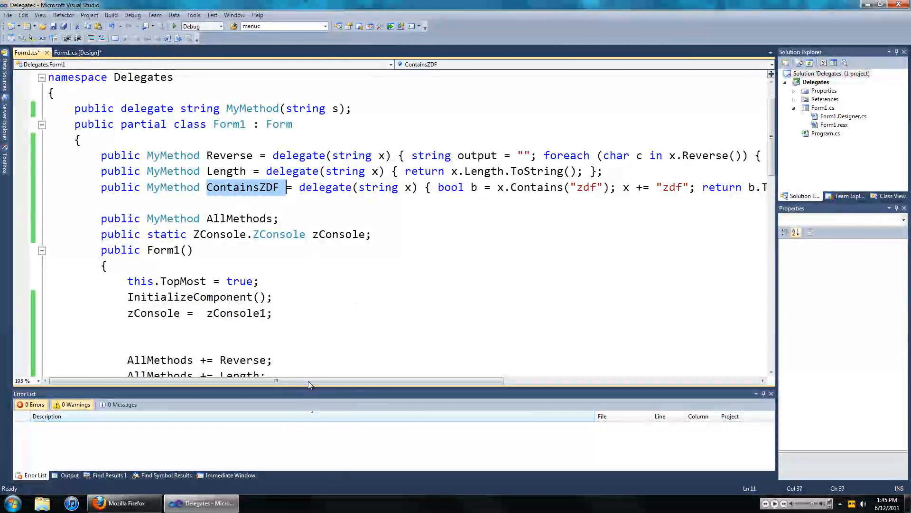
{"action": "scroll", "scroll_direction": "right", "scroll_amount": 3}
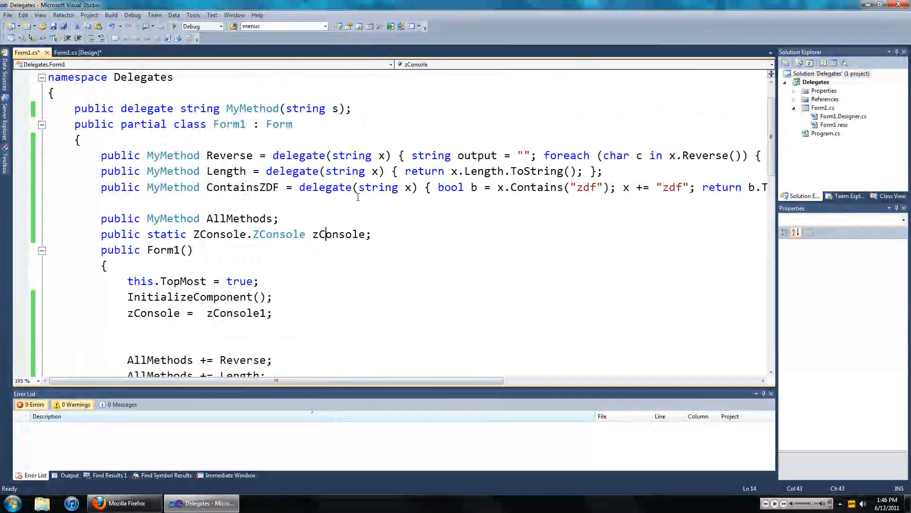
{"action": "scroll", "scroll_direction": "down", "scroll_amount": 3}
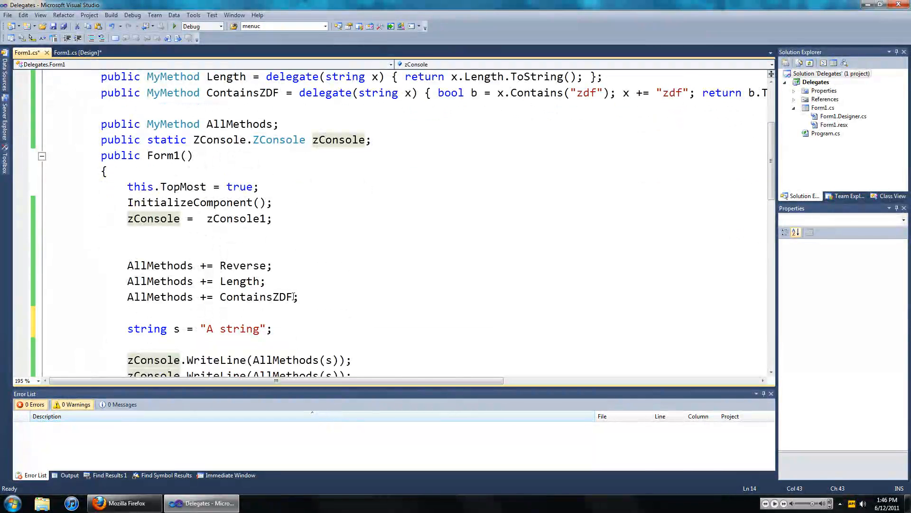
{"action": "left_click", "coordinate": [161, 296]}
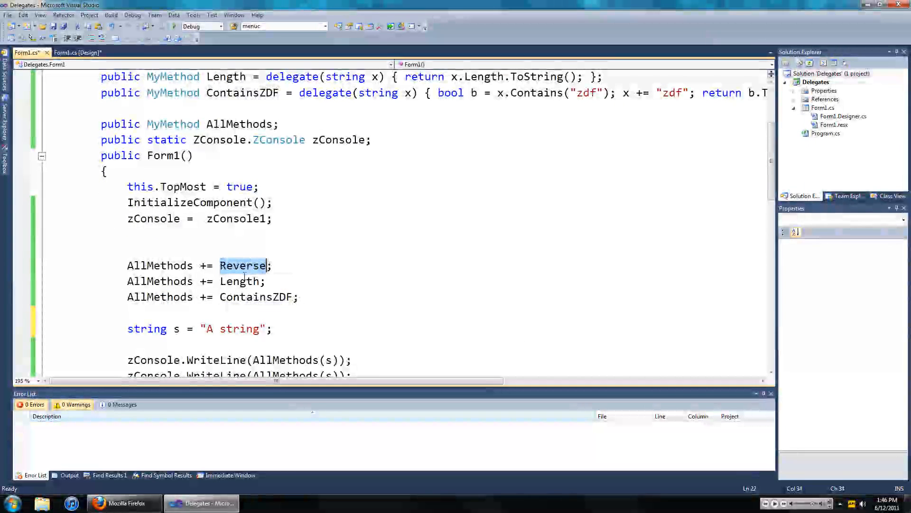
{"action": "double_click", "coordinate": [258, 296]}
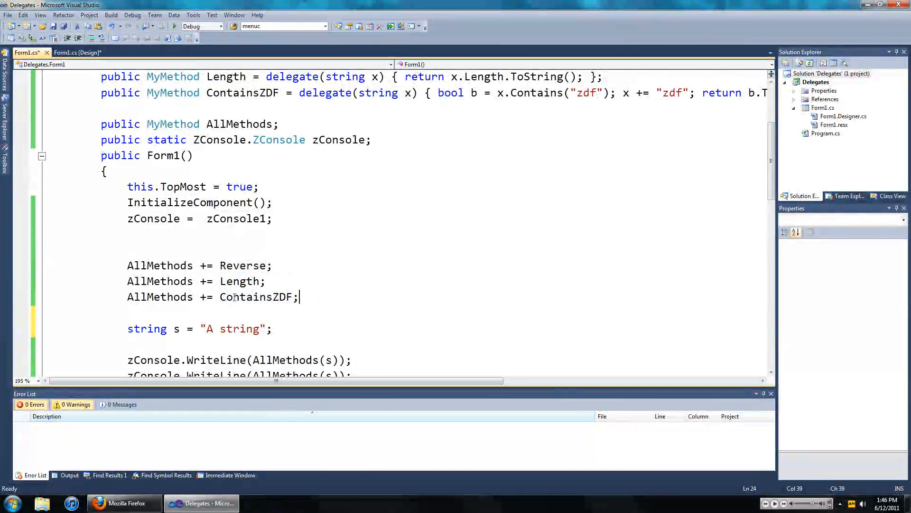
{"action": "double_click", "coordinate": [257, 297]}
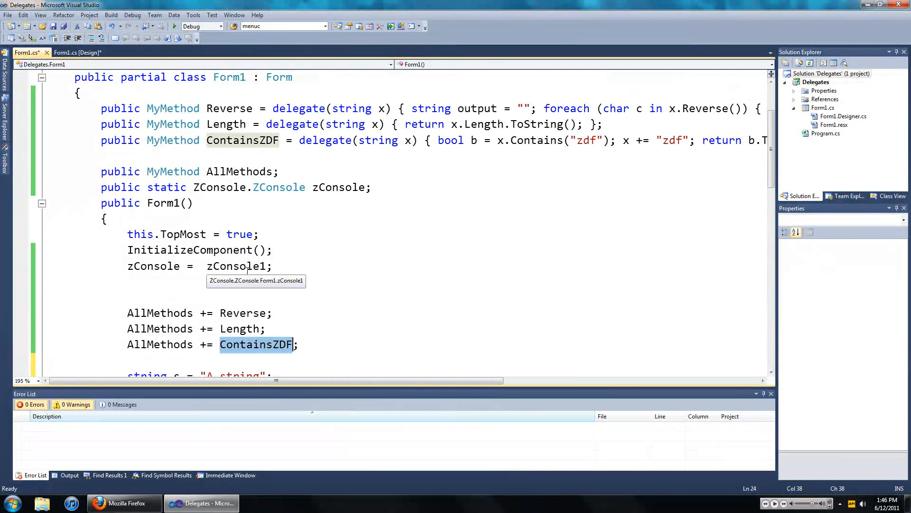
{"action": "mouse_move", "coordinate": [487, 164]}
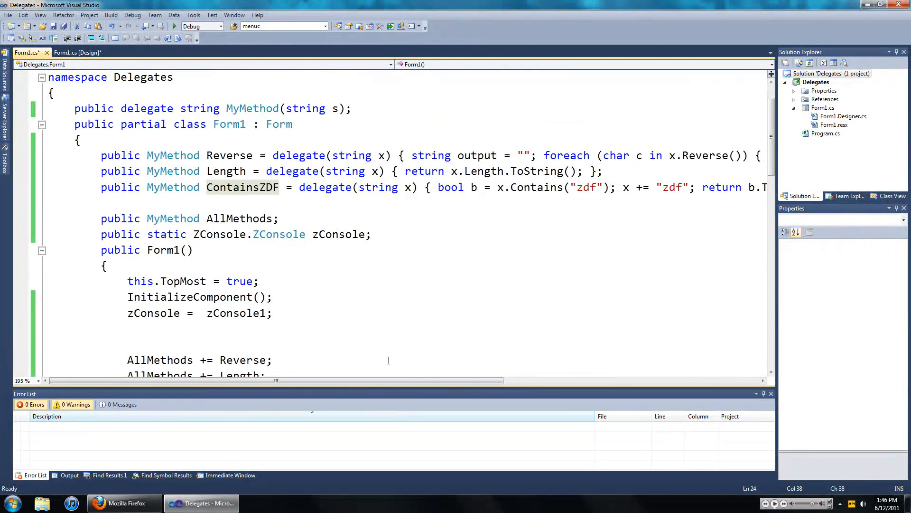
{"action": "scroll", "scroll_direction": "right", "scroll_amount": 3}
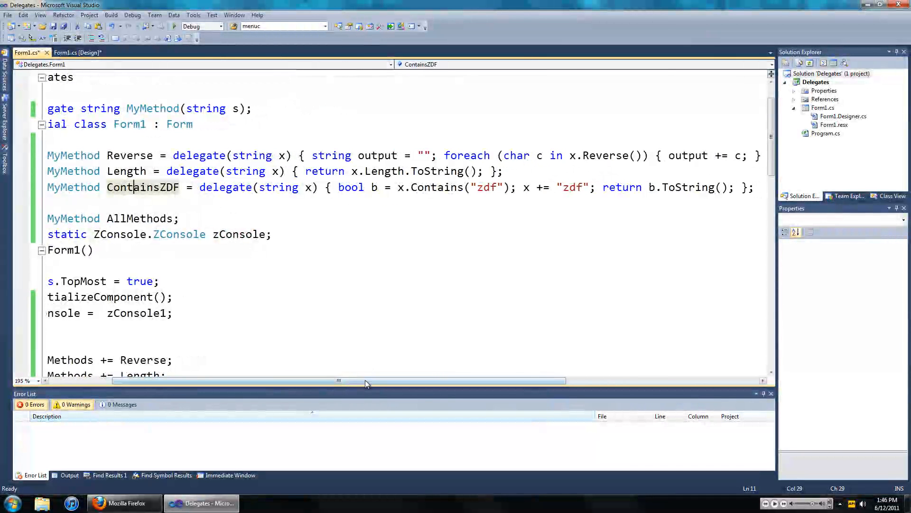
{"action": "scroll", "scroll_direction": "right", "scroll_amount": 3}
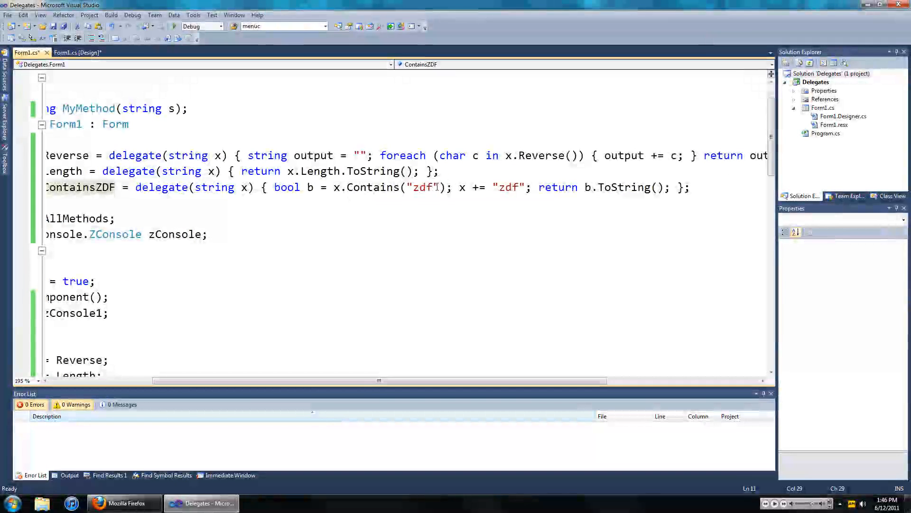
{"action": "left_click_drag", "start_coordinate": [279, 187], "coordinate": [451, 187]}
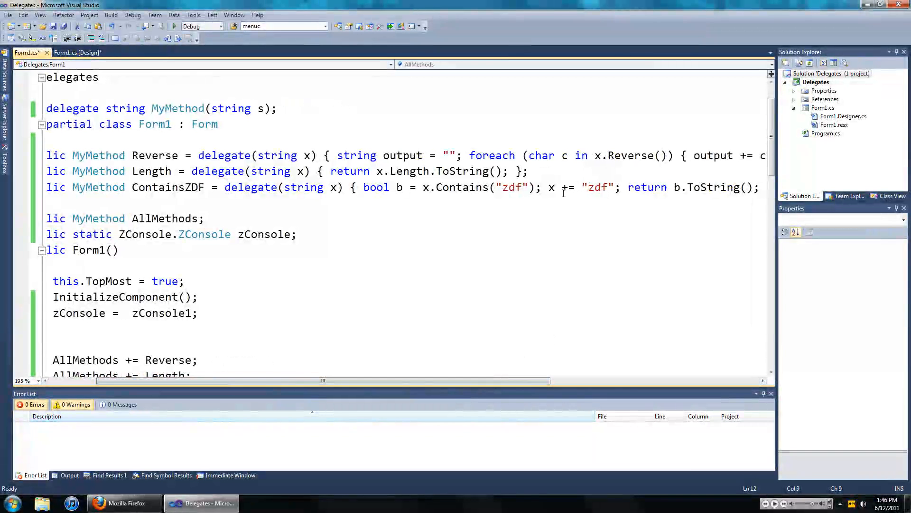
{"action": "mouse_move", "coordinate": [523, 187]}
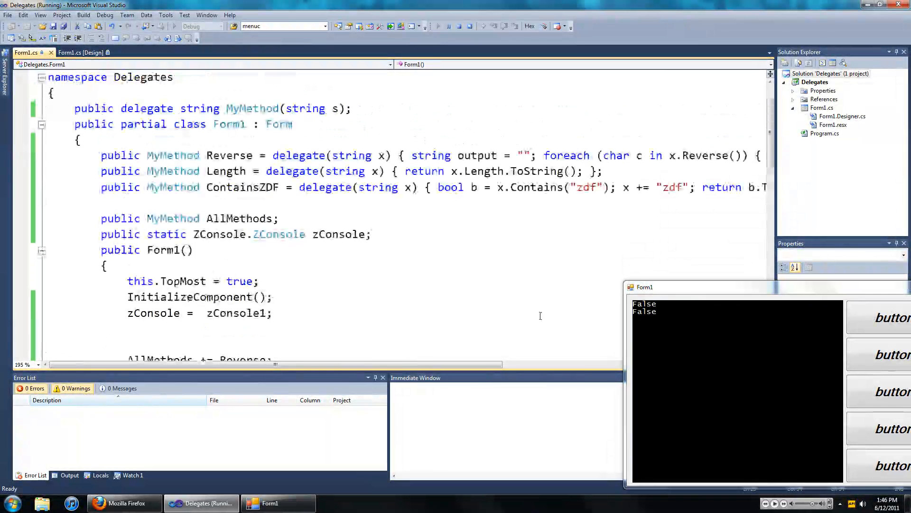
Scroll the code right while the Delegates form shows two False lines.
{"action": "scroll", "scroll_direction": "right", "scroll_amount": 3}
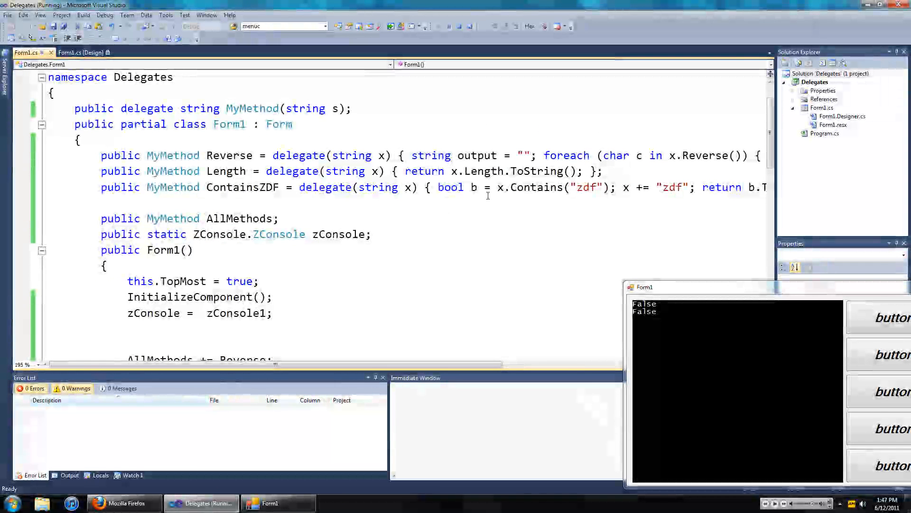
{"action": "mouse_move", "coordinate": [534, 187]}
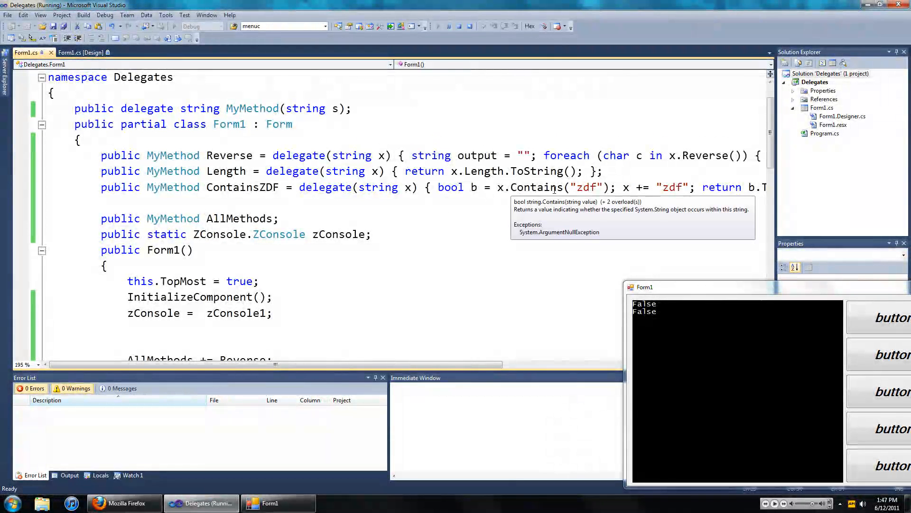
{"action": "mouse_move", "coordinate": [460, 364]}
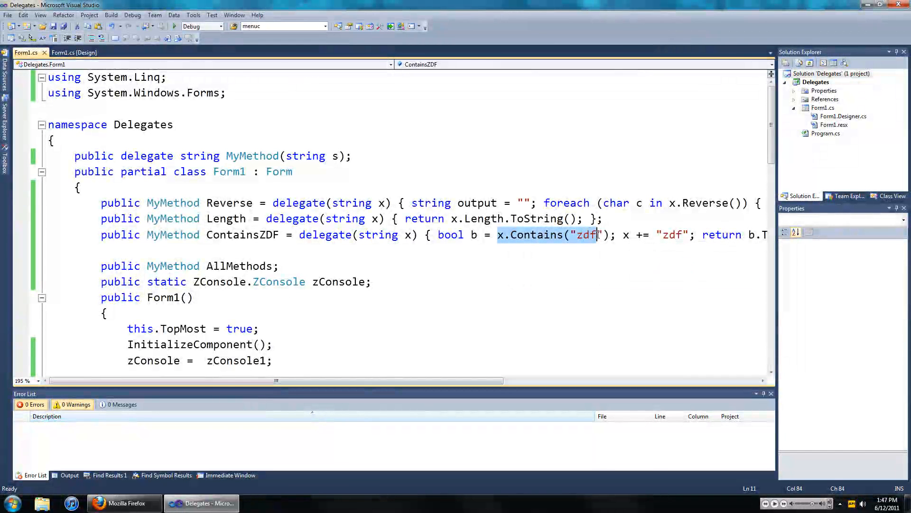
Add ref to MyMethod's string parameter and the anonymous delegates' string x parameters.
{"action": "type", "text": ")"}
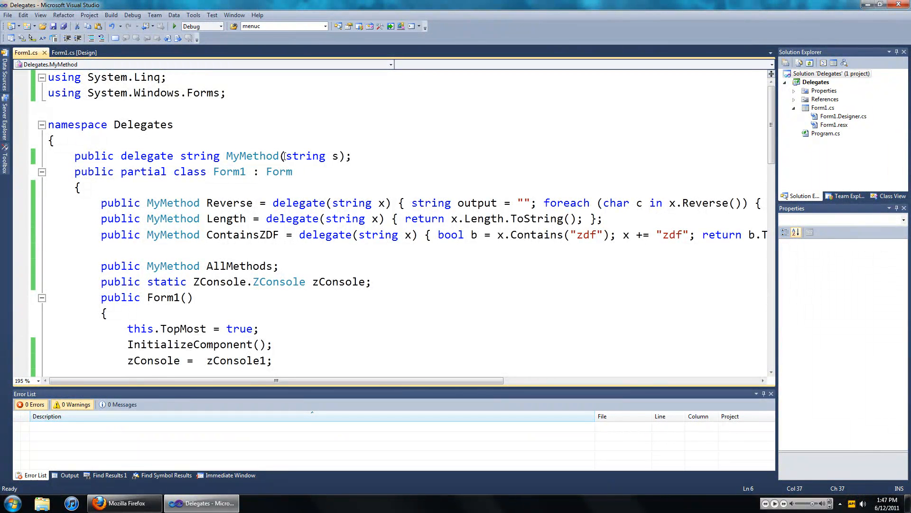
{"action": "type", "text": "ref"}
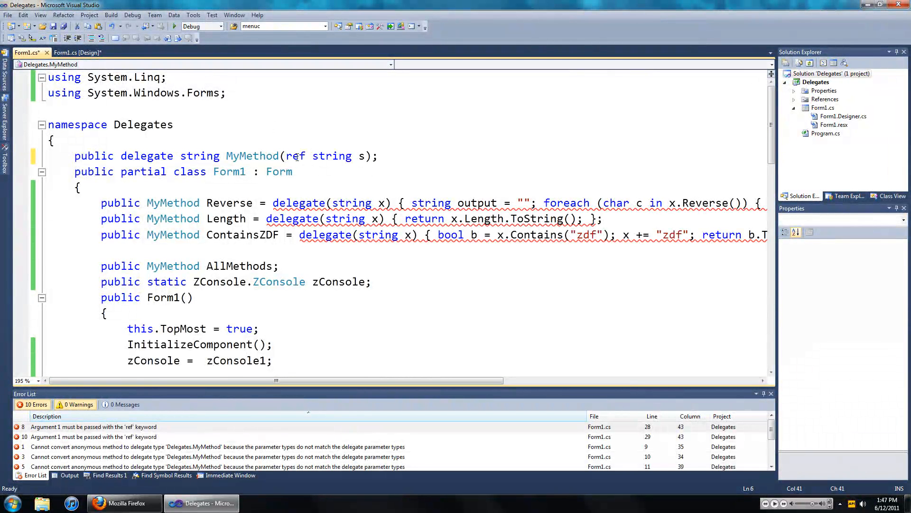
{"action": "double_click", "coordinate": [295, 155]}
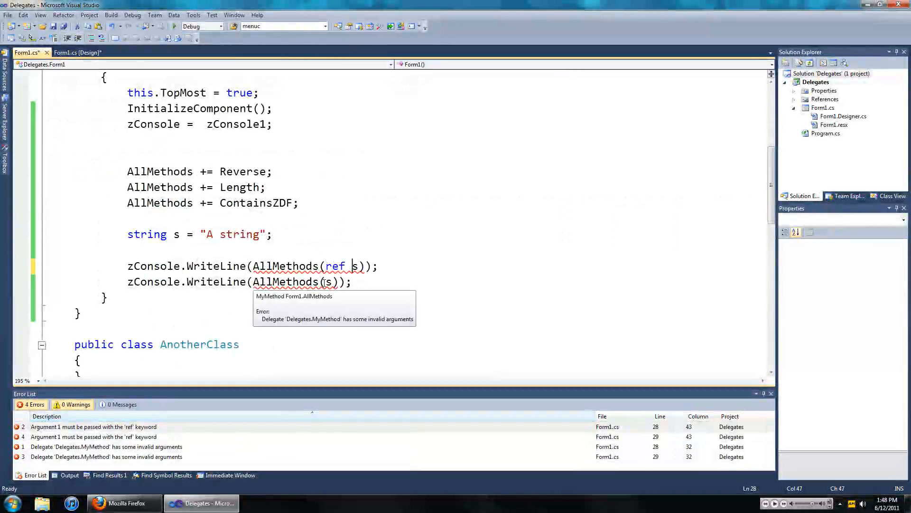
{"action": "type", "text": "ref"}
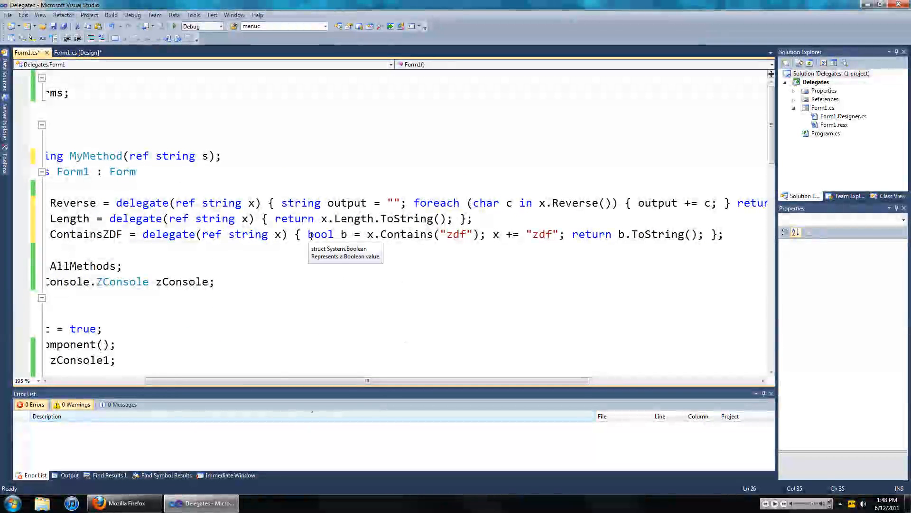
{"action": "mouse_move", "coordinate": [533, 217]}
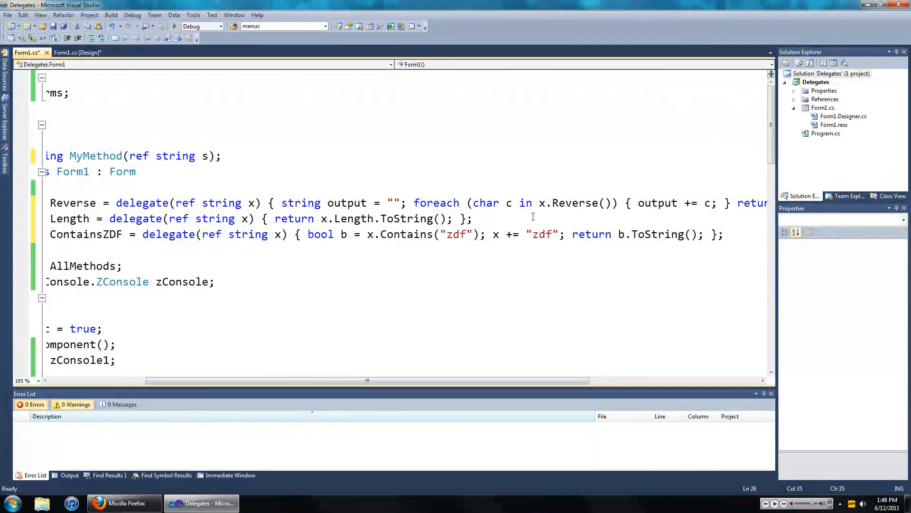
{"action": "mouse_move", "coordinate": [445, 223]}
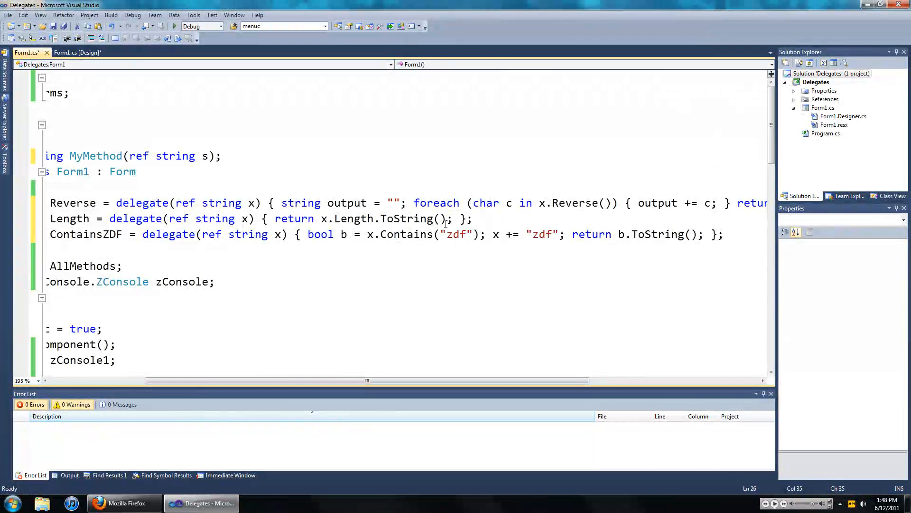